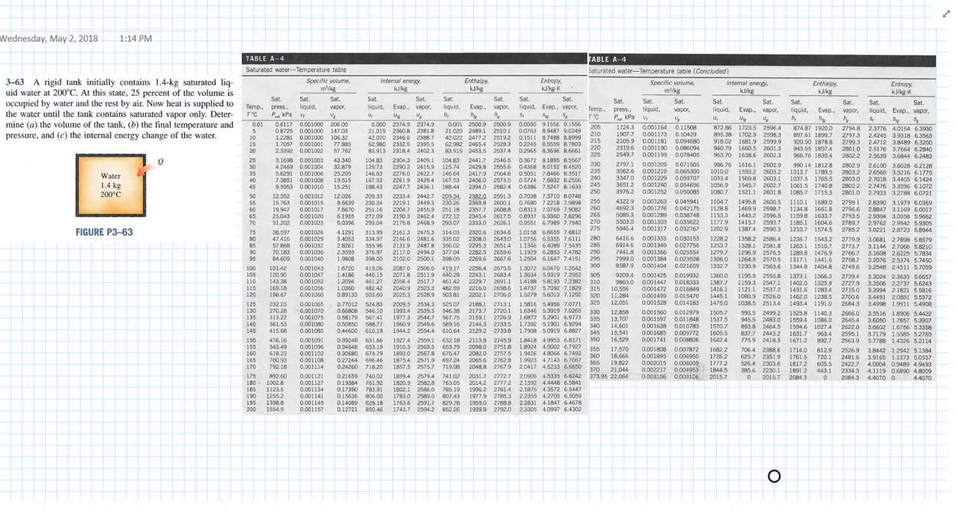
Handwrite the givens m = 1.4 kg and .25V = V_water below the problem.
{"action": "scroll", "scroll_direction": "down", "scroll_amount": 3}
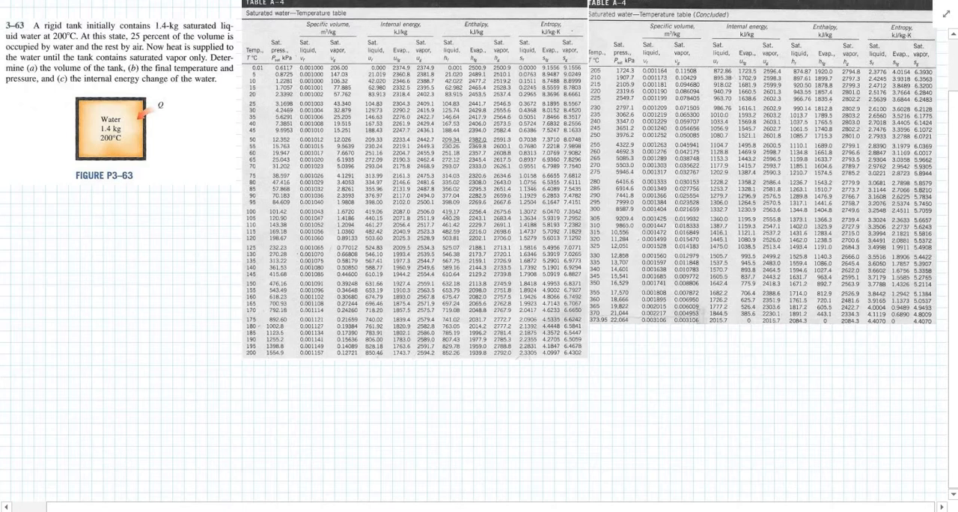
{"action": "type", "text": "m=1"}
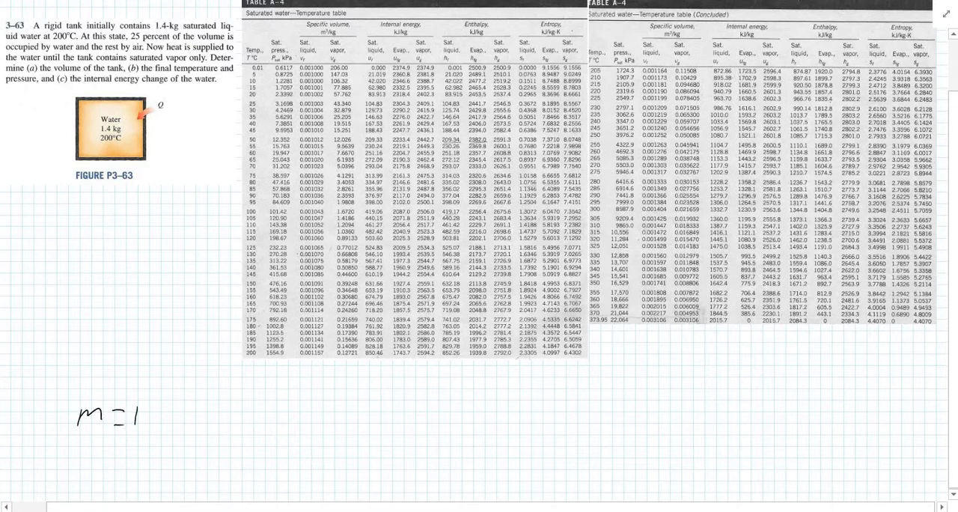
{"action": "type", "text": ".4k"}
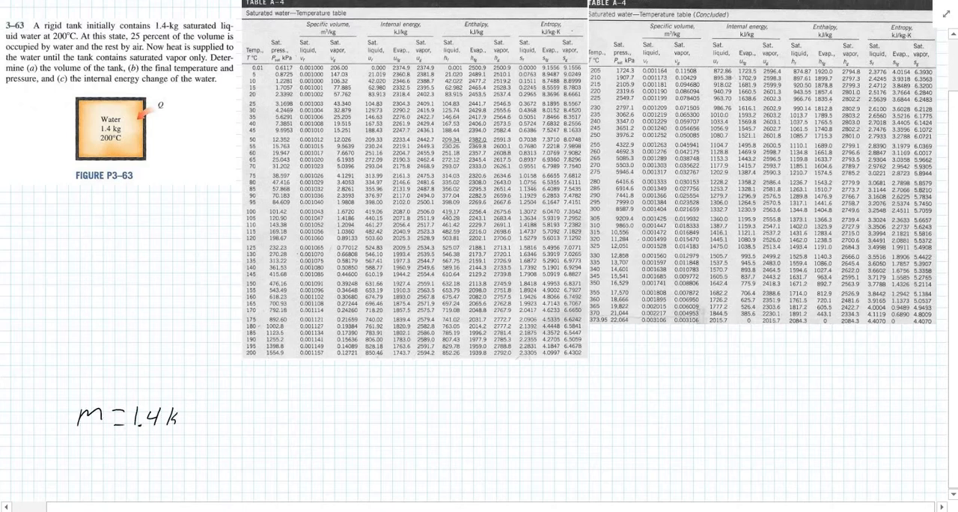
{"action": "type", "text": "g"}
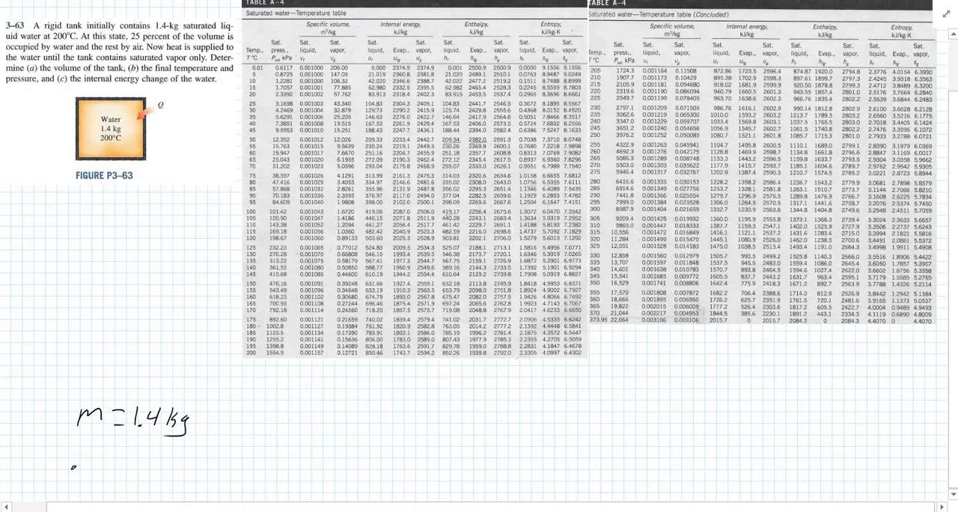
{"action": "type", "text": ".25V=V"}
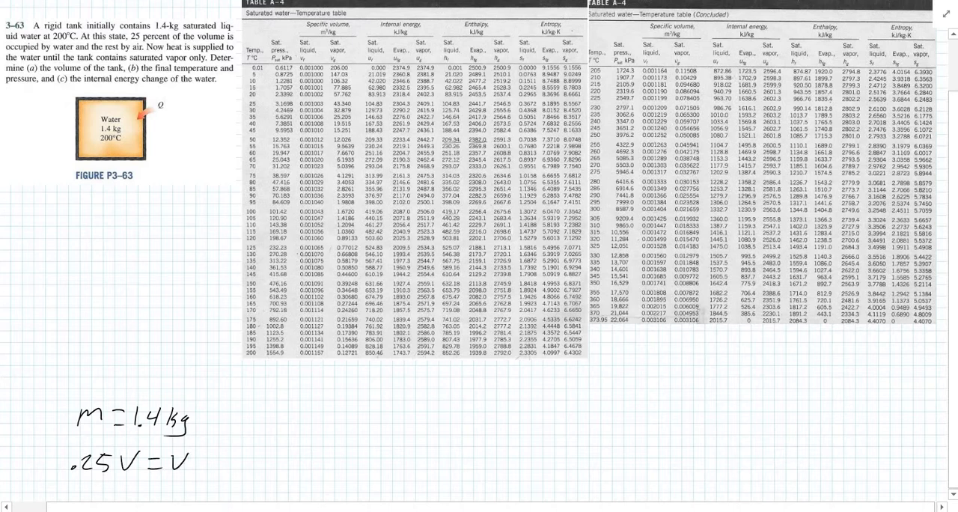
{"action": "type", "text": "water"}
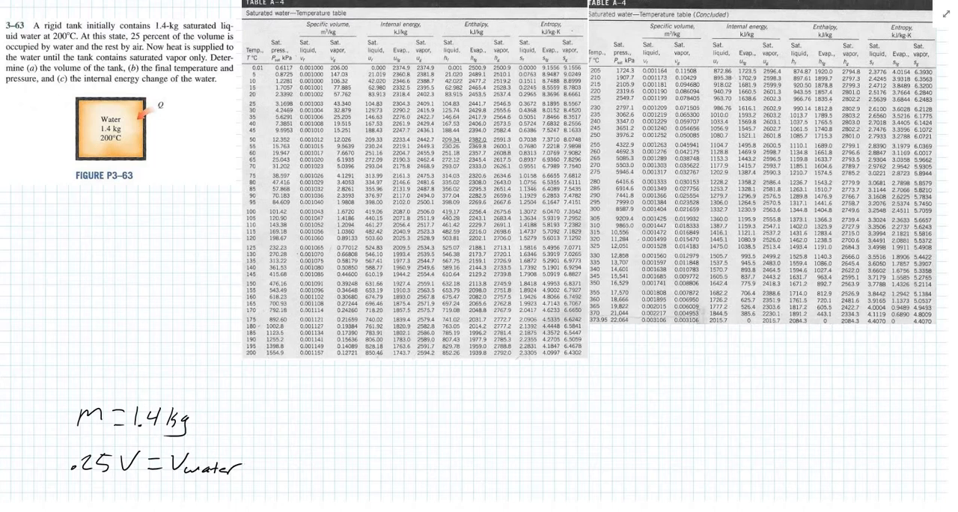
Scroll to the steam table rows near 200 °C and start the line vf =.
{"action": "scroll", "scroll_direction": "down", "scroll_amount": 3}
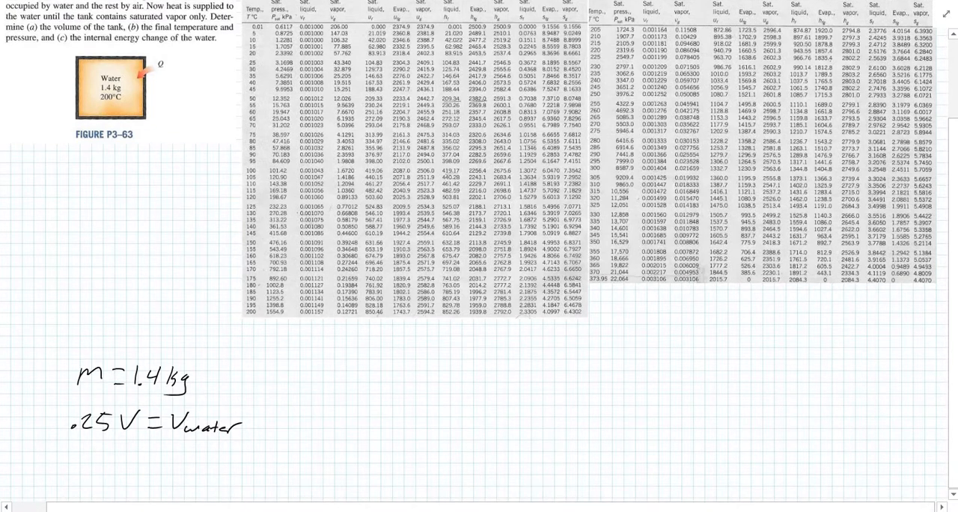
{"action": "scroll", "scroll_direction": "down", "scroll_amount": 3}
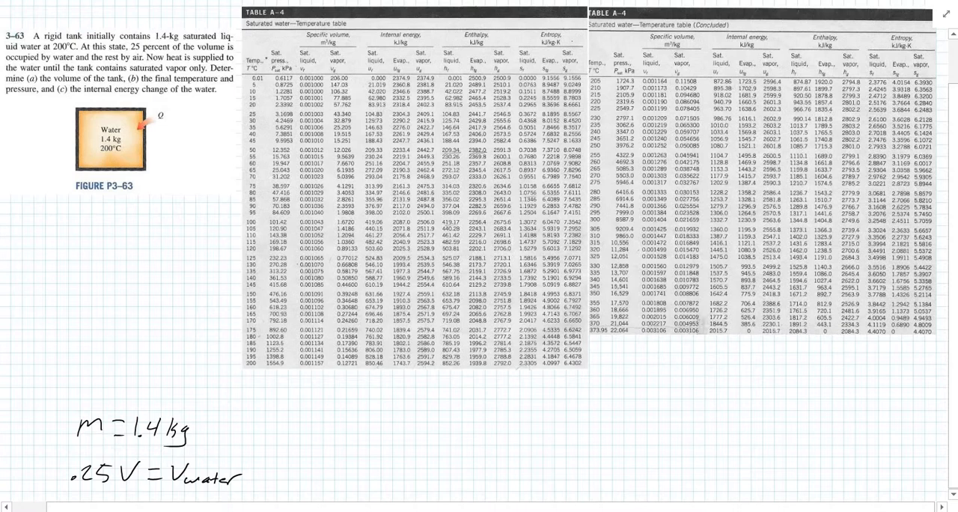
{"action": "mouse_move", "coordinate": [266, 78]}
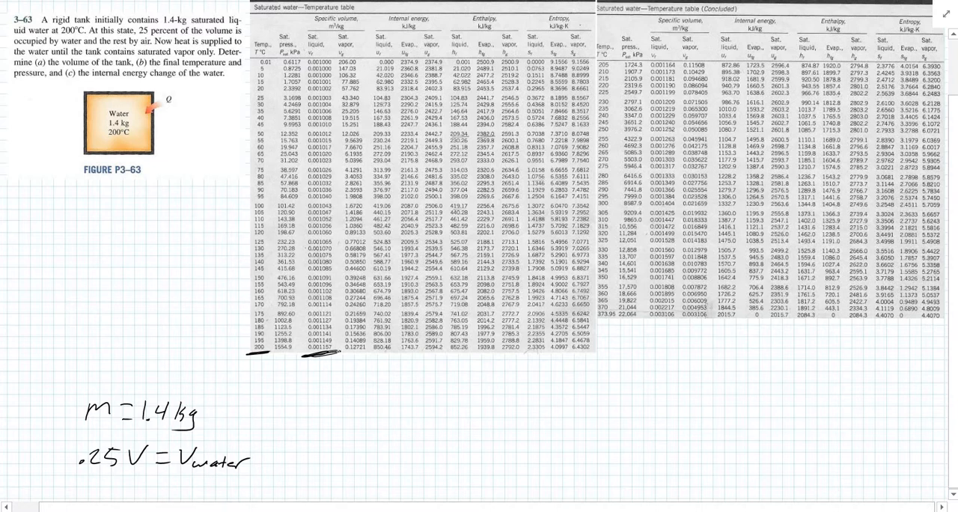
{"action": "scroll", "scroll_direction": "down", "scroll_amount": 3}
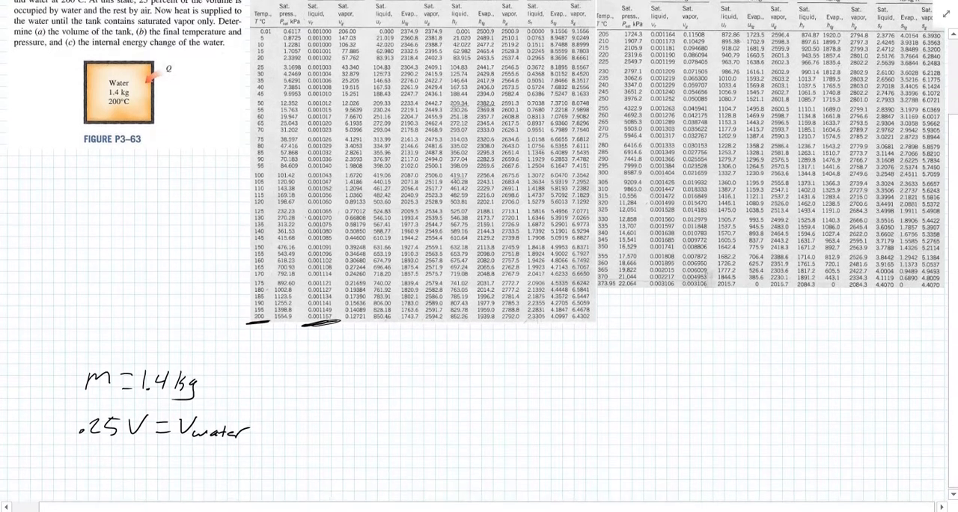
{"action": "scroll", "scroll_direction": "down", "scroll_amount": 3}
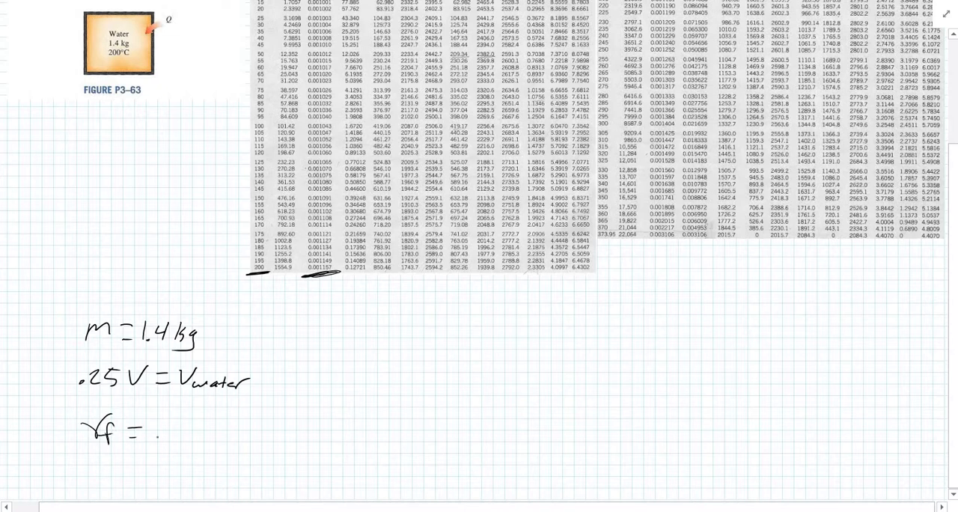
Write vf = .001157 m³/kg and underline the 200 °C table row.
{"action": "type", "text": "001157"}
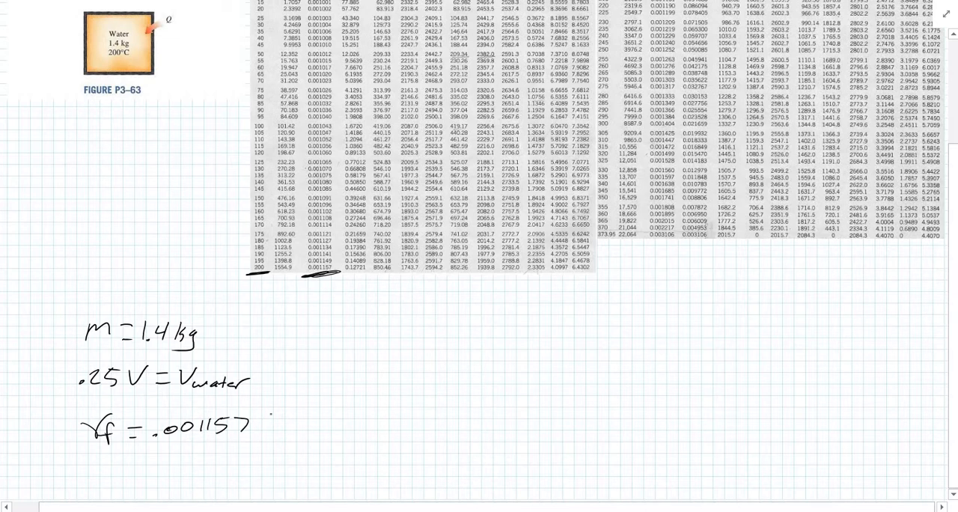
{"action": "type", "text": "m^3/kg"}
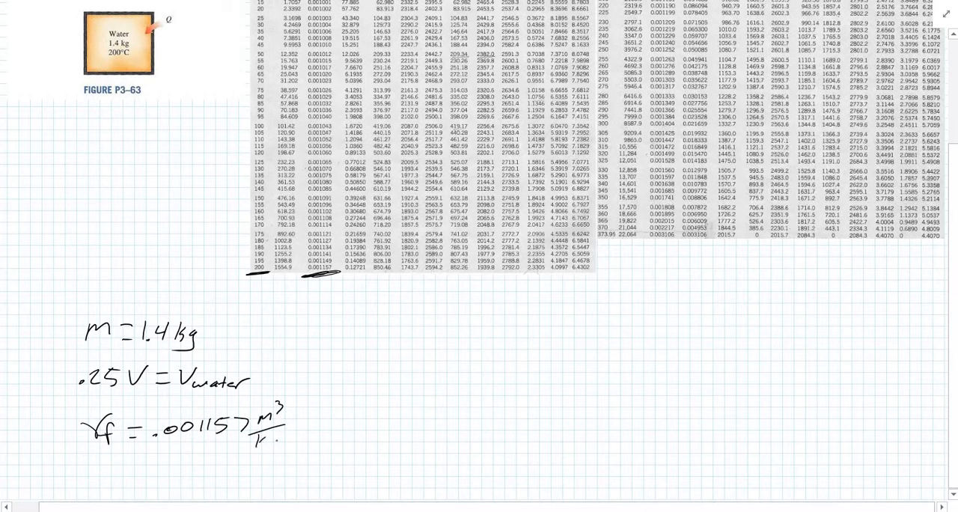
{"action": "type", "text": "kg"}
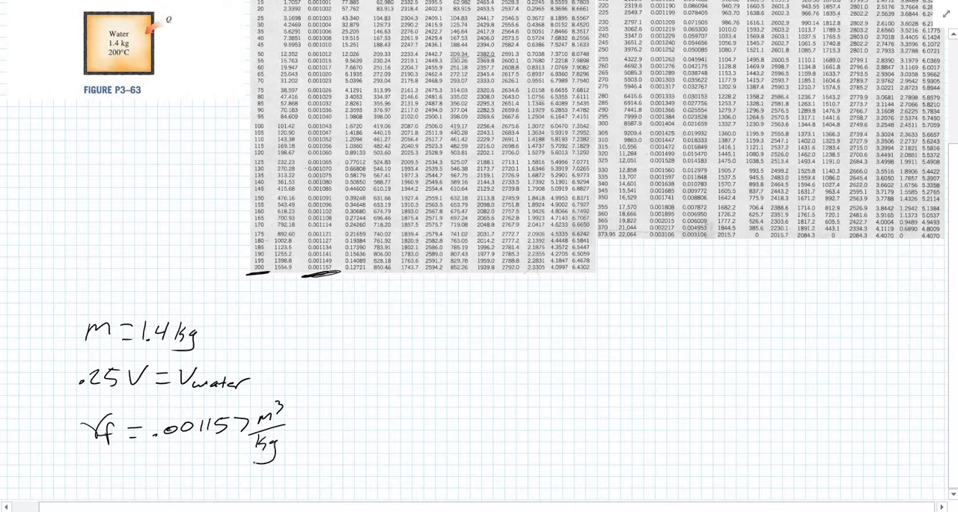
{"action": "scroll", "scroll_direction": "down", "scroll_amount": 3}
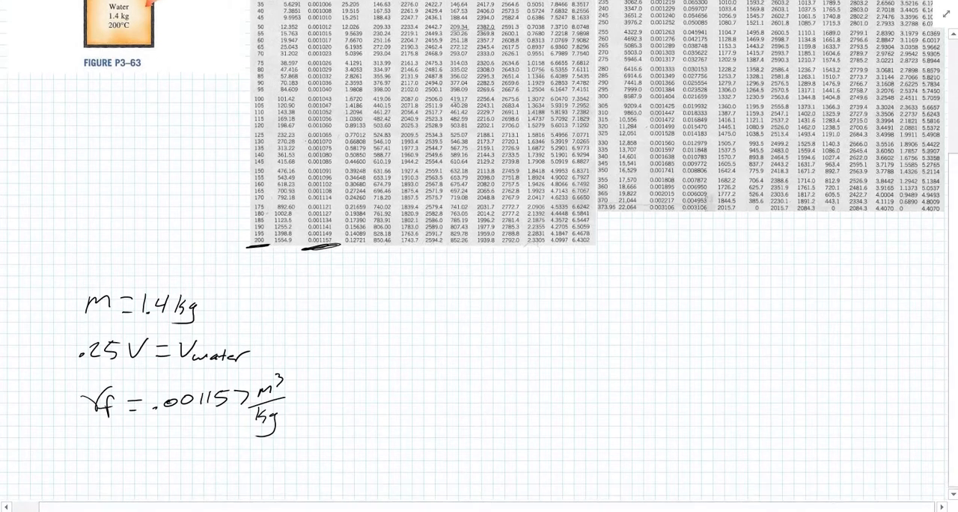
{"action": "scroll", "scroll_direction": "down", "scroll_amount": 3}
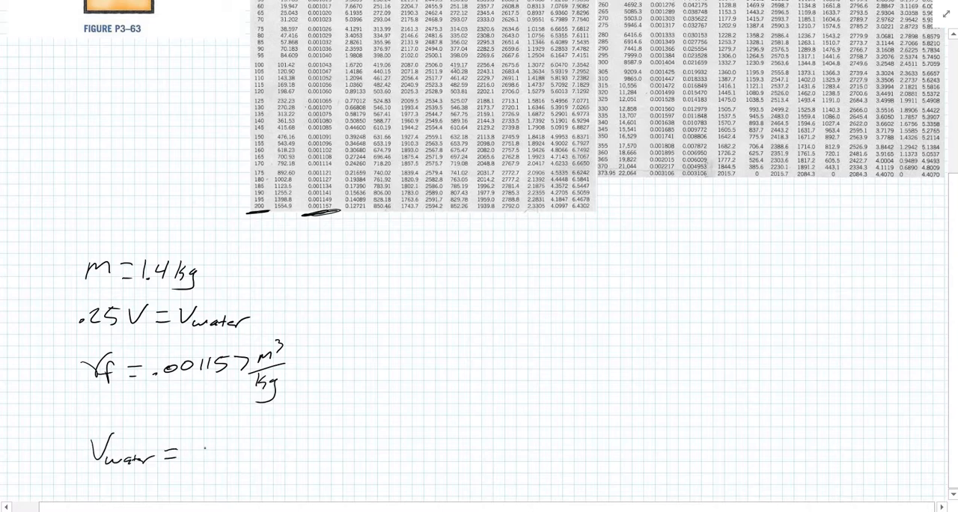
Write V_water = 1.4 kg(.001157 m³/kg) = .0016198 m³.
{"action": "type", "text": "1.4k"}
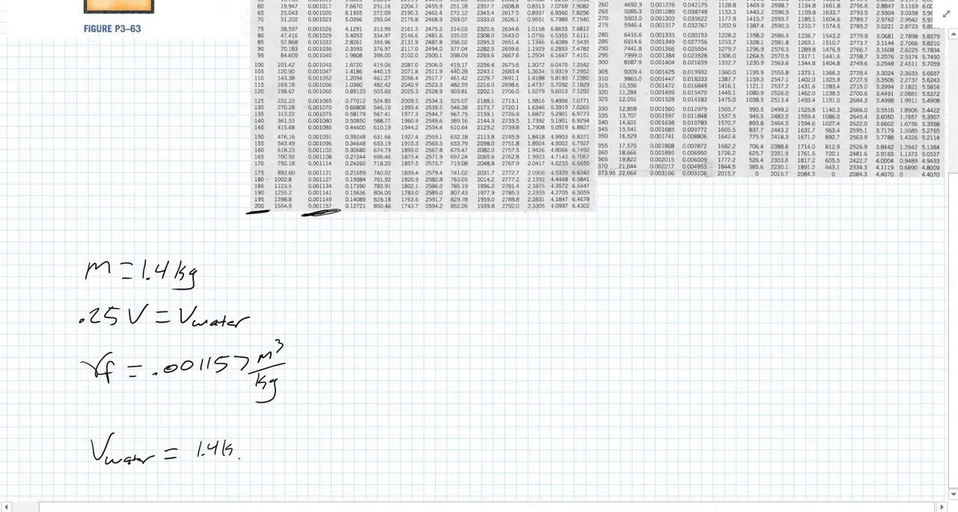
{"action": "type", "text": "("}
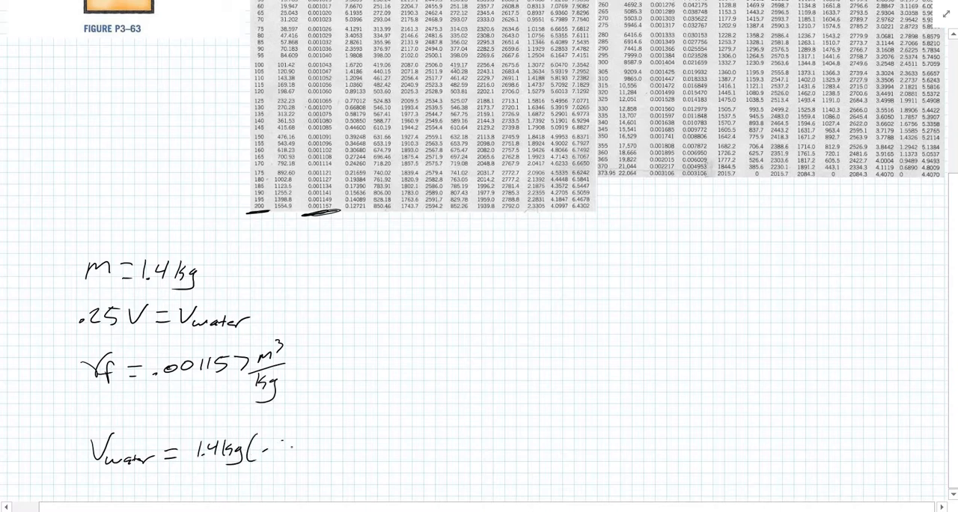
{"action": "type", "text": ".001157 m3/kg) ="}
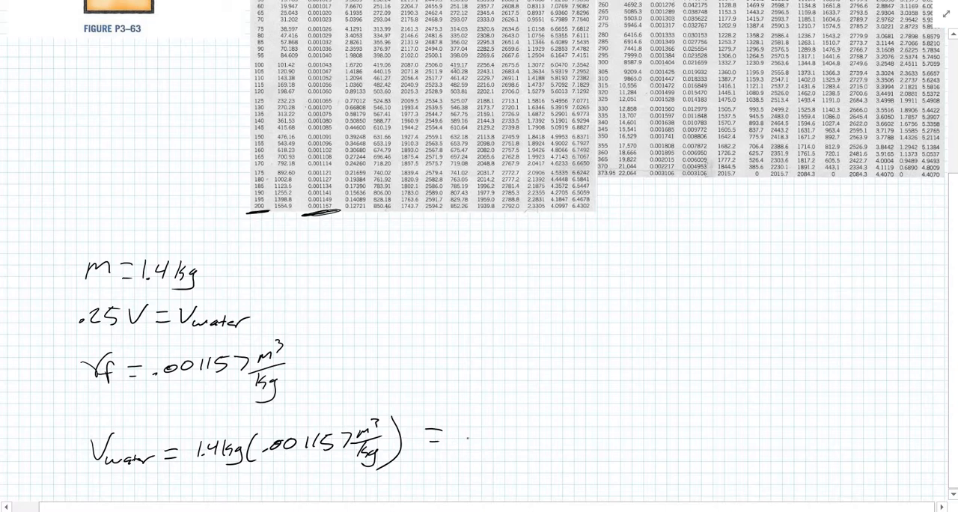
{"action": "type", "text": ".0011"}
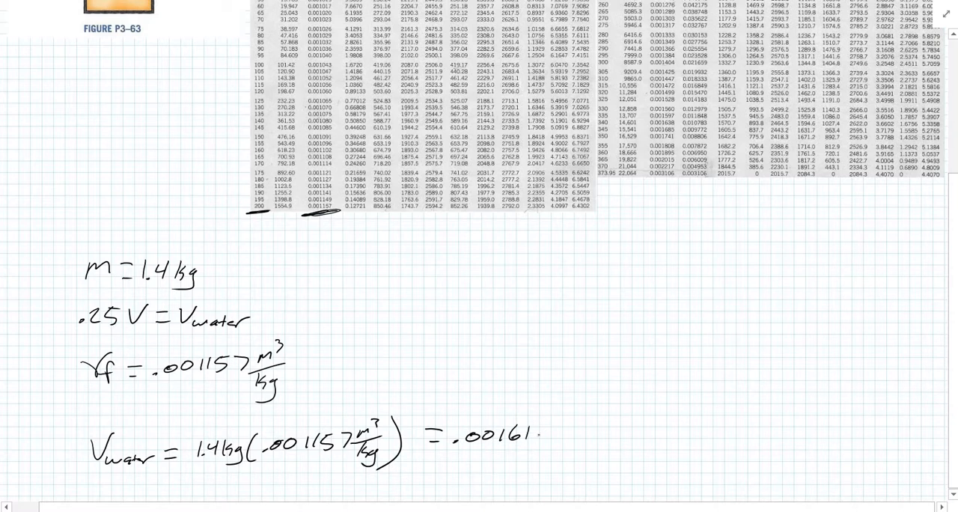
{"action": "type", "text": "98m³"}
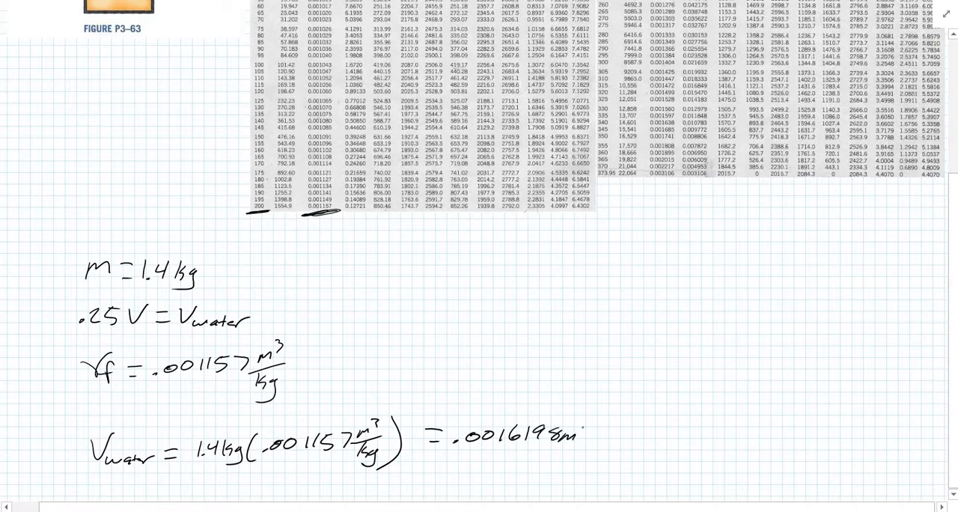
{"action": "type", "text": "3"}
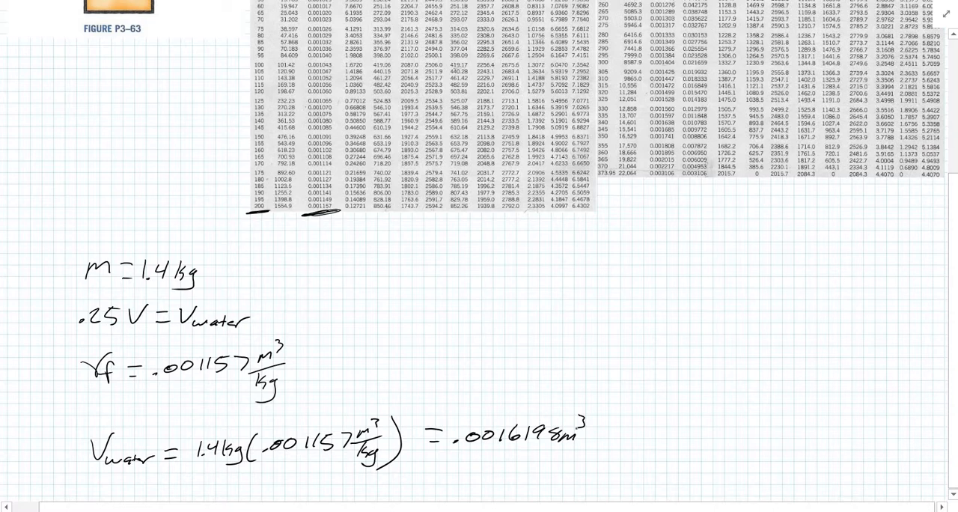
Write Vtank = .0016198 m³ / .25 = .006 below the V_water line.
{"action": "scroll", "scroll_direction": "down", "scroll_amount": 3}
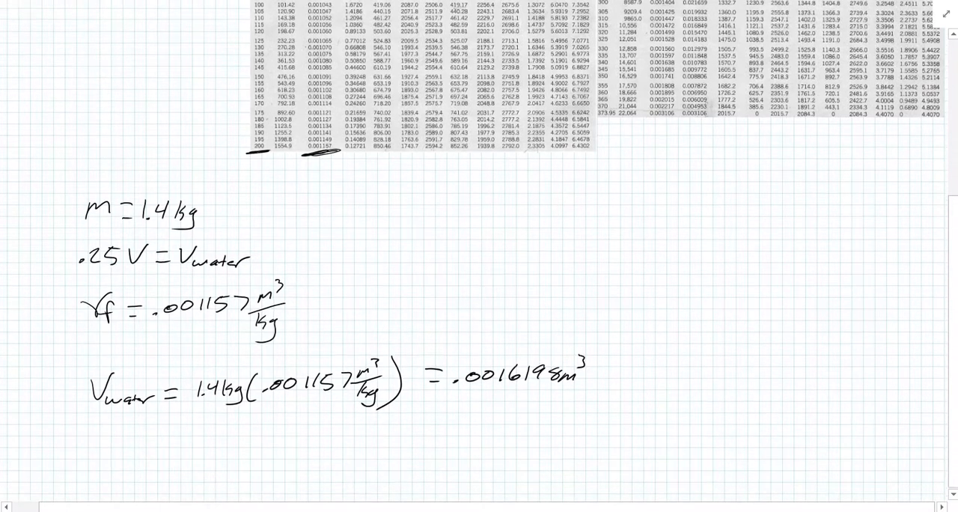
{"action": "scroll", "scroll_direction": "down", "scroll_amount": 3}
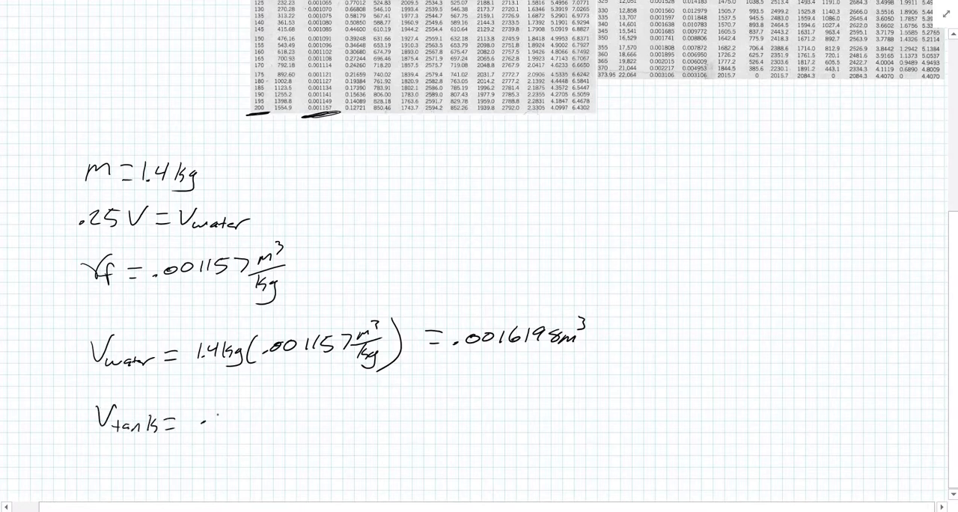
{"action": "type", "text": ".0016."}
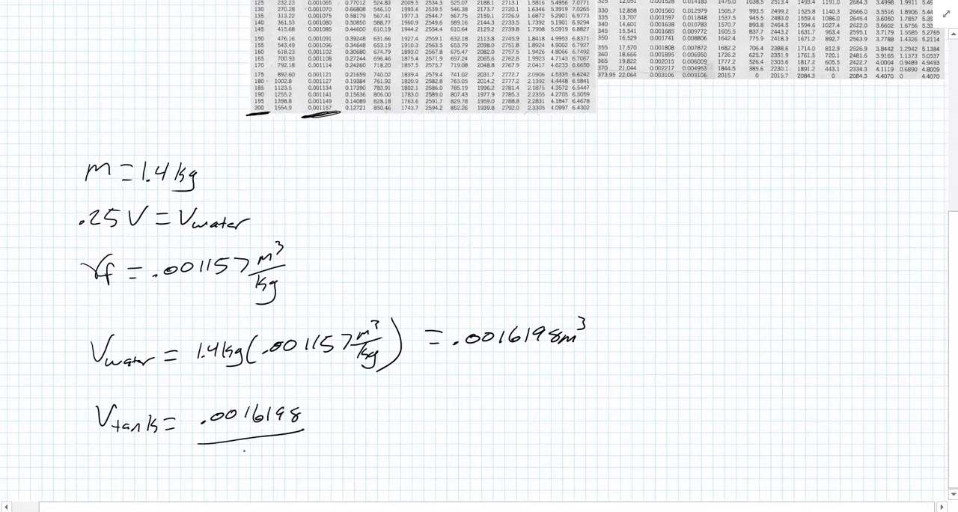
{"action": "type", "text": ".25 = .006"}
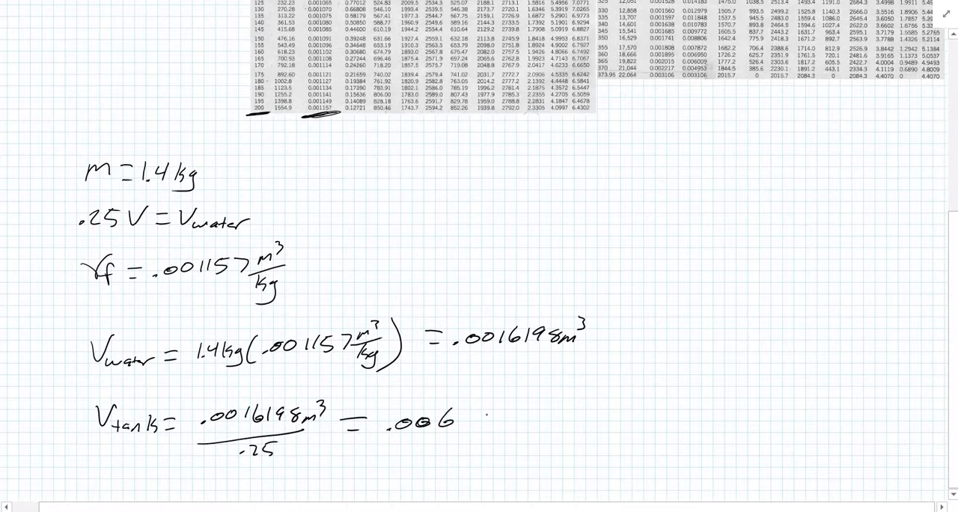
{"action": "type", "text": "4"}
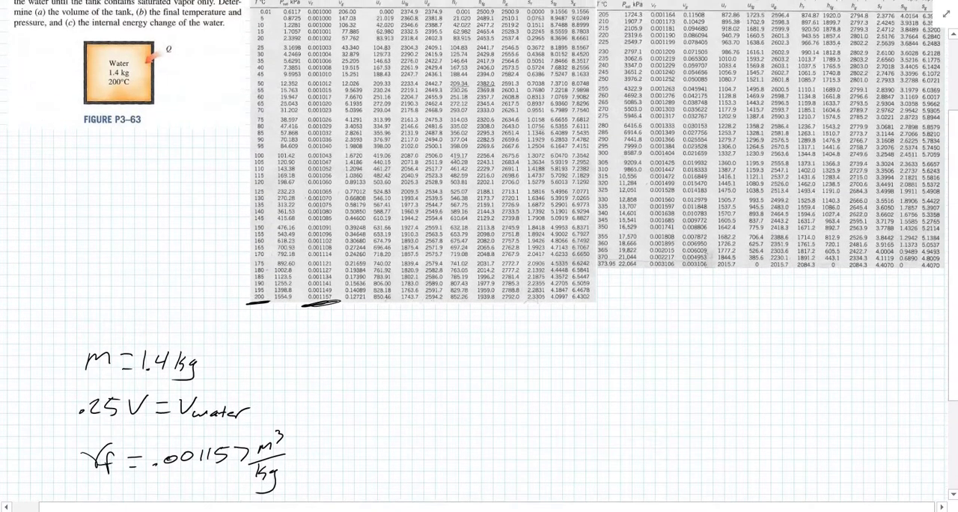
{"action": "scroll", "scroll_direction": "down", "scroll_amount": 3}
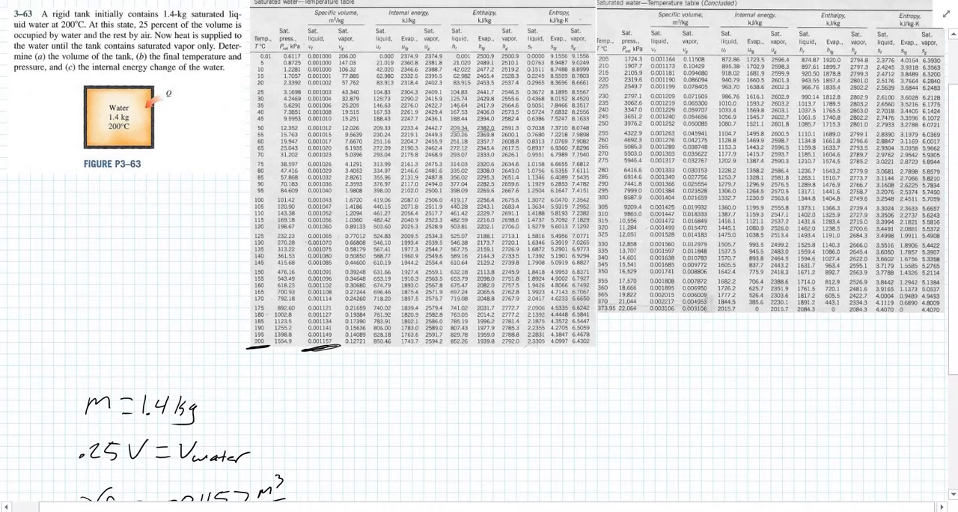
{"action": "scroll", "scroll_direction": "down", "scroll_amount": 3}
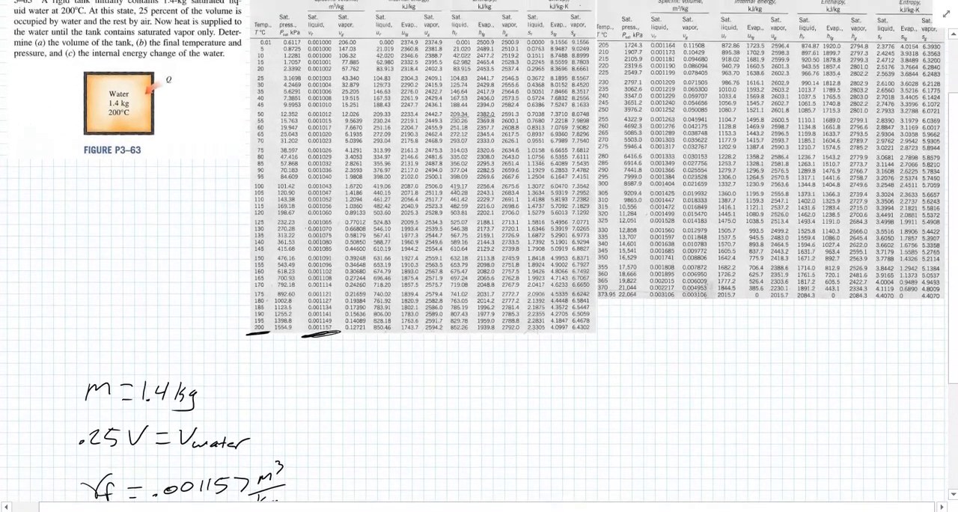
{"action": "scroll", "scroll_direction": "down", "scroll_amount": 3}
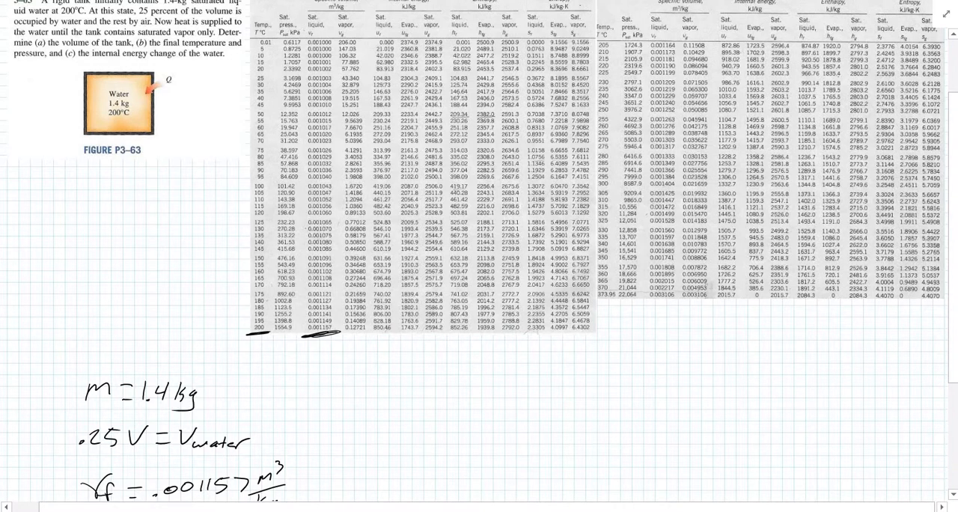
{"action": "scroll", "scroll_direction": "down", "scroll_amount": 3}
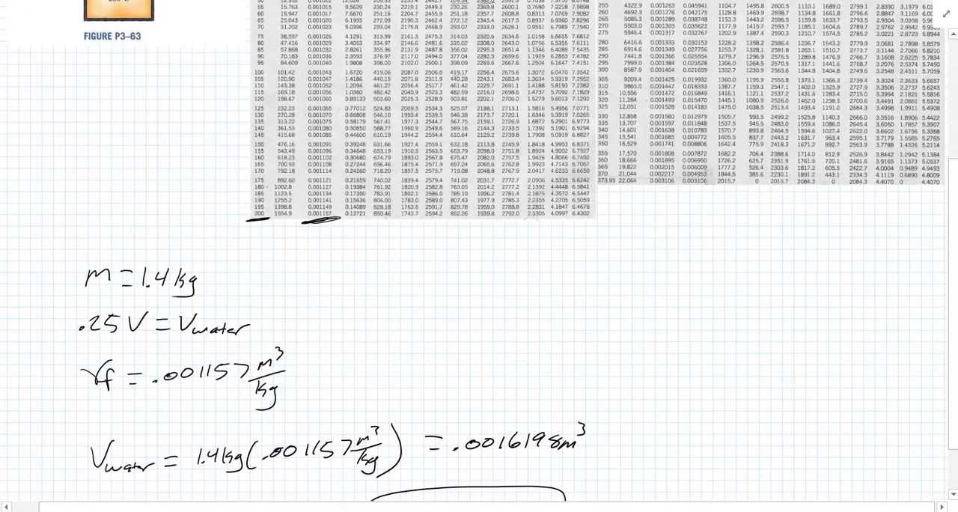
Box .006479 m³ as answer a), then write part b) as .006479 m³ / 1.4 kg = .00.
{"action": "scroll", "scroll_direction": "down", "scroll_amount": 3}
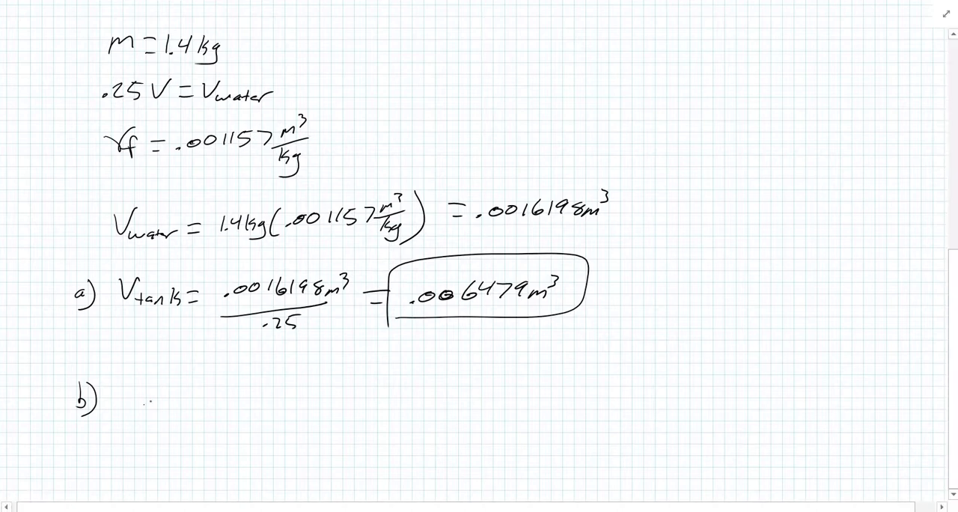
{"action": "type", "text": ".006479m3"}
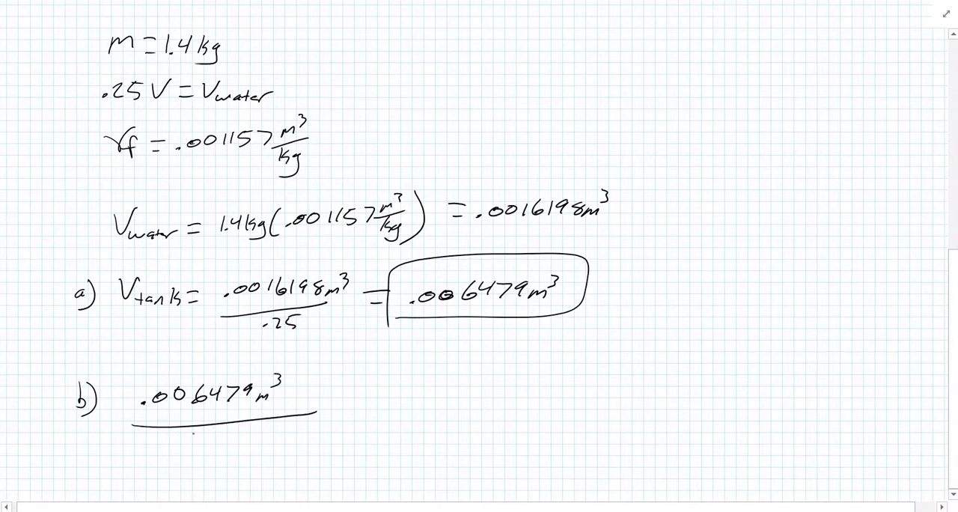
{"action": "type", "text": "1.4"}
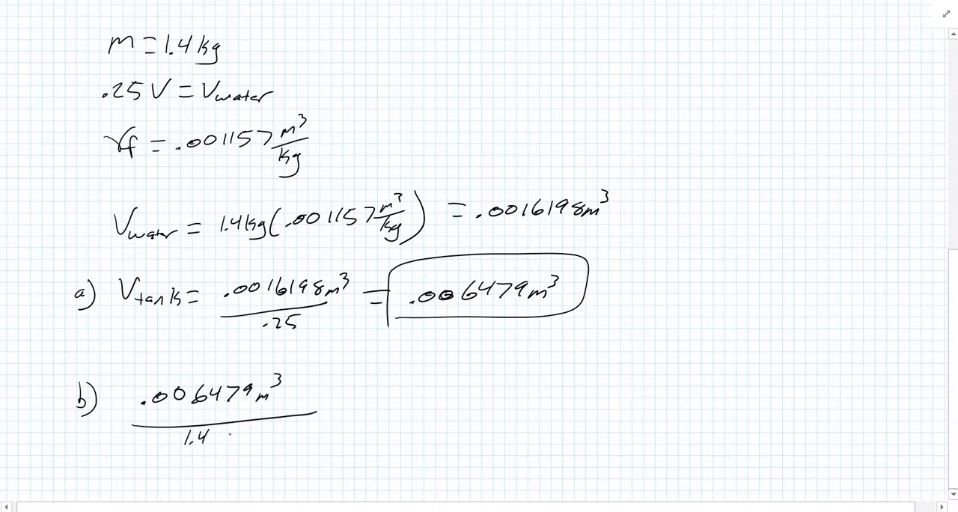
{"action": "type", "text": "kg"}
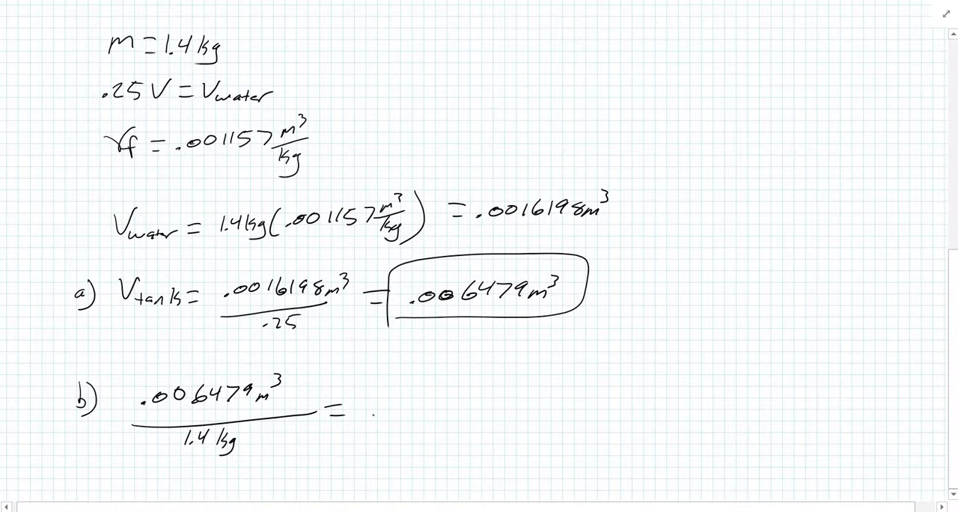
{"action": "type", "text": ".00"}
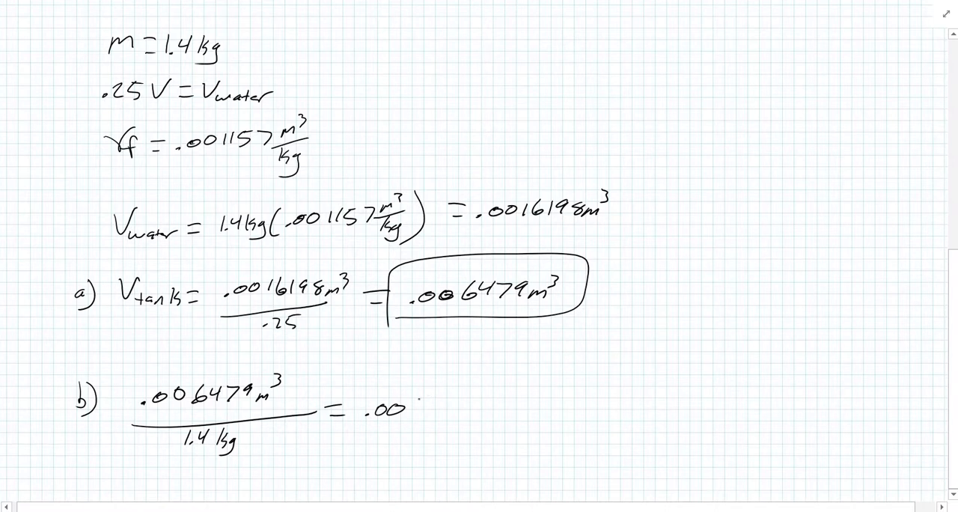
{"action": "type", "text": "46"}
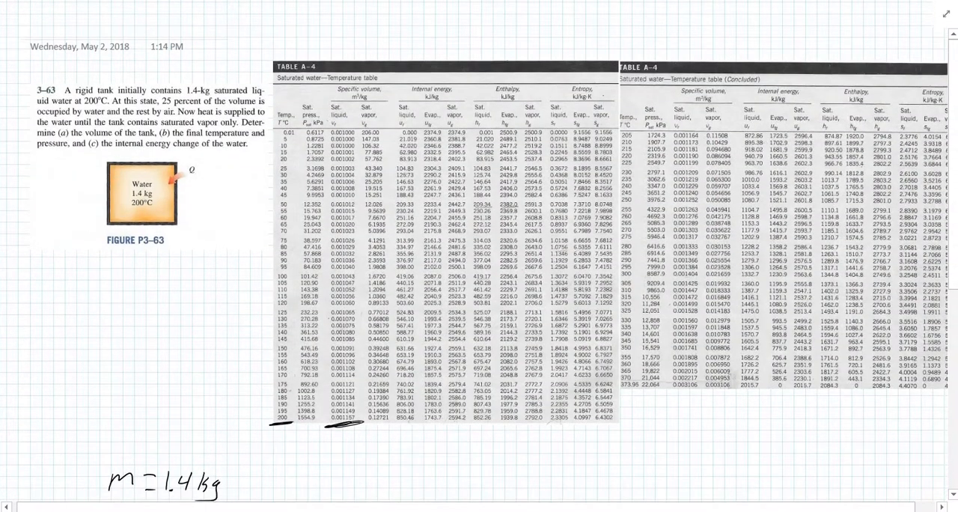
Highlight the 370 and 373.95 °C rows, then write .004628 m³/kg and y2−y=m(x2−x).
{"action": "left_click_drag", "start_coordinate": [354, 124], "coordinate": [390, 124]}
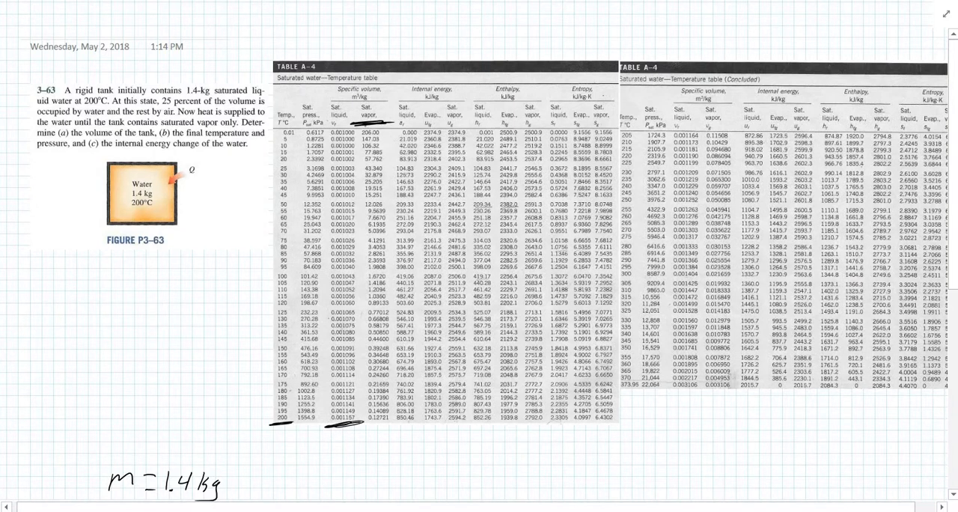
{"action": "scroll", "scroll_direction": "down", "scroll_amount": 3}
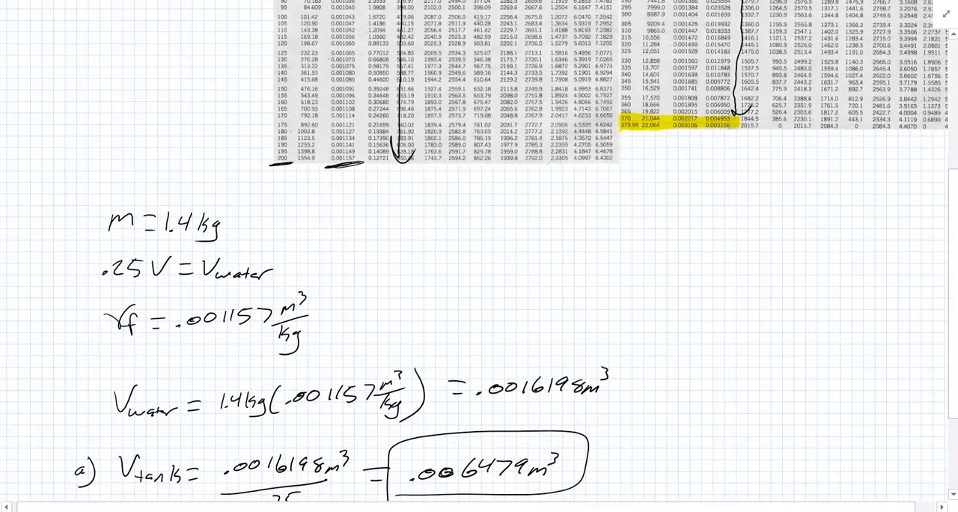
{"action": "scroll", "scroll_direction": "down", "scroll_amount": 3}
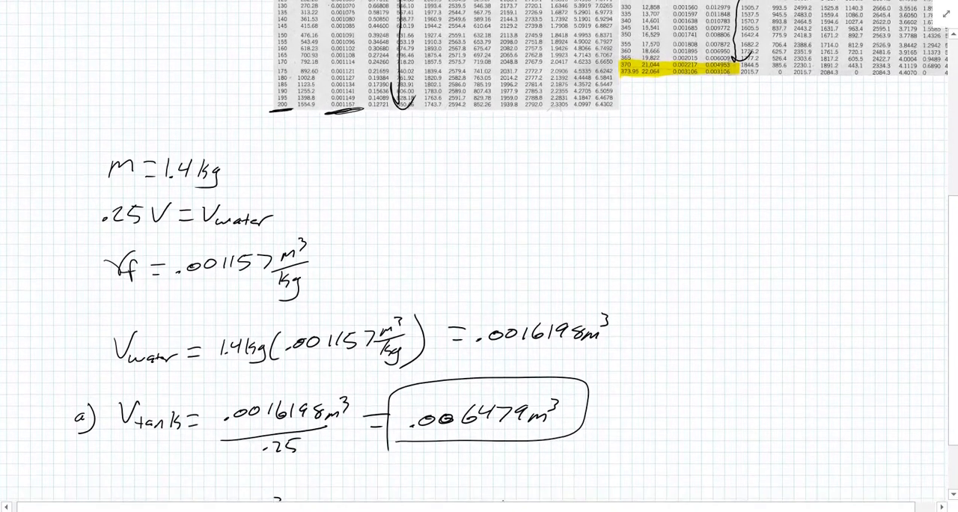
{"action": "scroll", "scroll_direction": "down", "scroll_amount": 3}
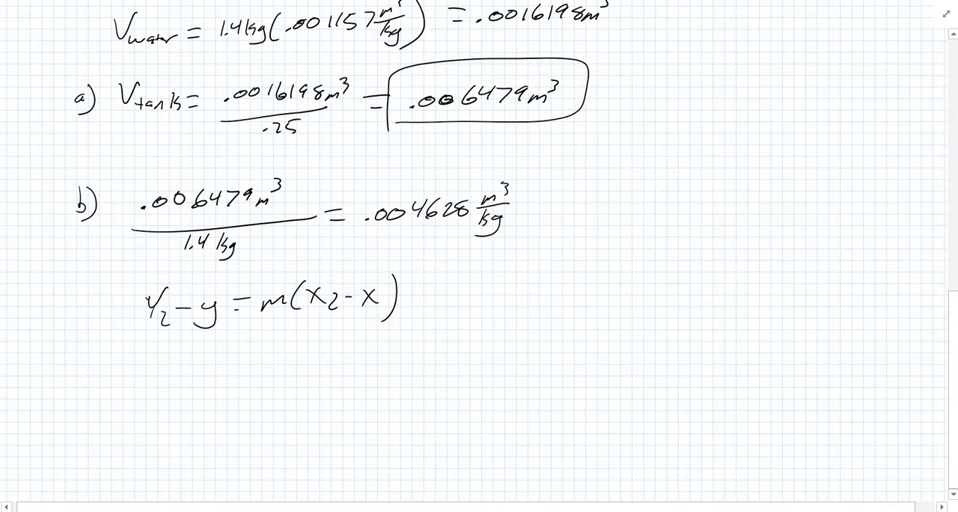
Write the slope numerator m = 370 − 373.95 under the interpolation formula.
{"action": "scroll", "scroll_direction": "down", "scroll_amount": 3}
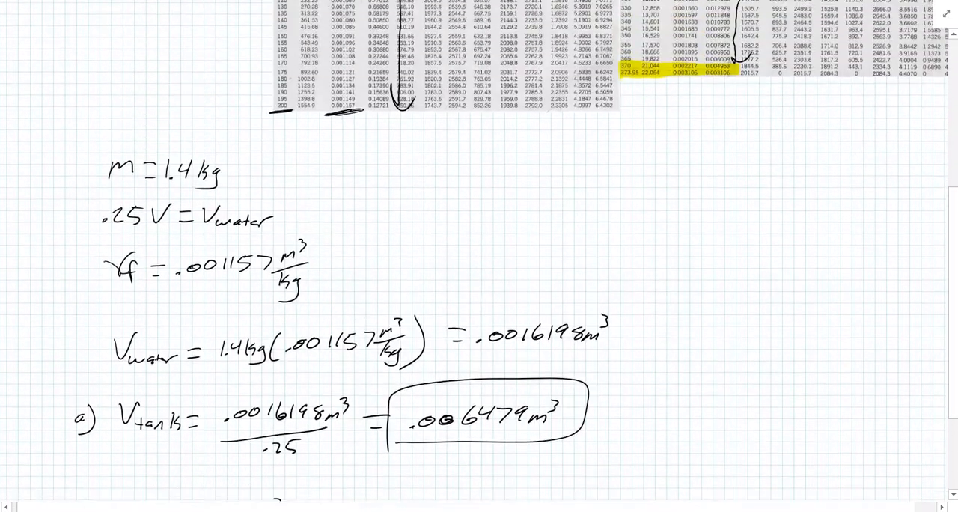
{"action": "scroll", "scroll_direction": "down", "scroll_amount": 3}
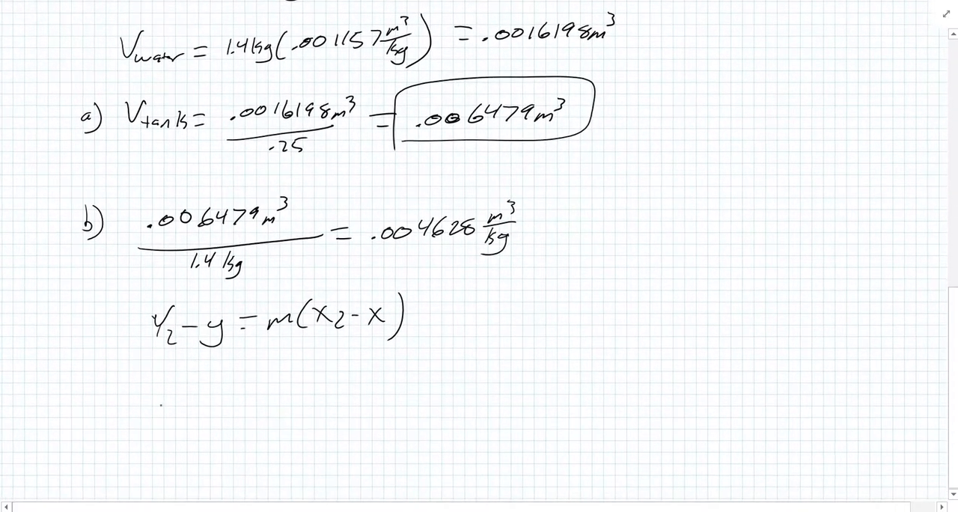
{"action": "type", "text": "m ="}
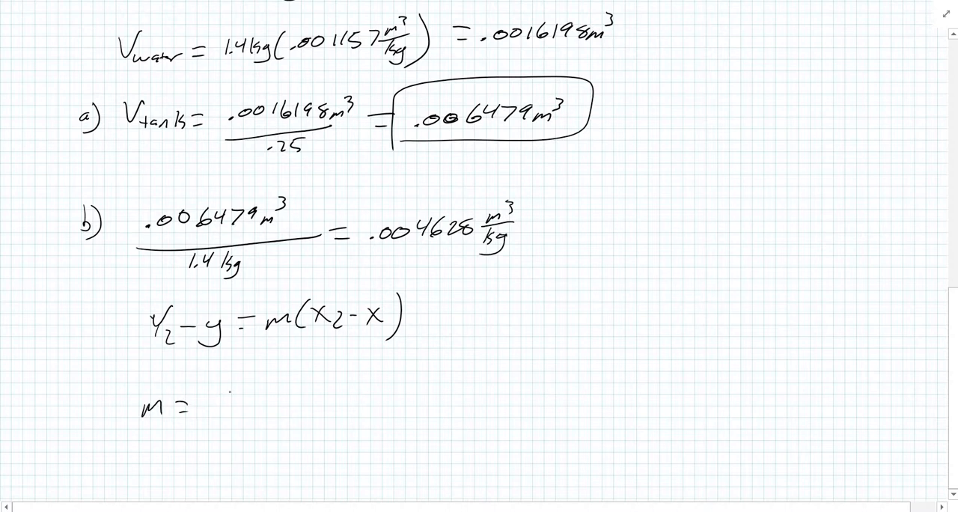
{"action": "scroll", "scroll_direction": "down", "scroll_amount": 3}
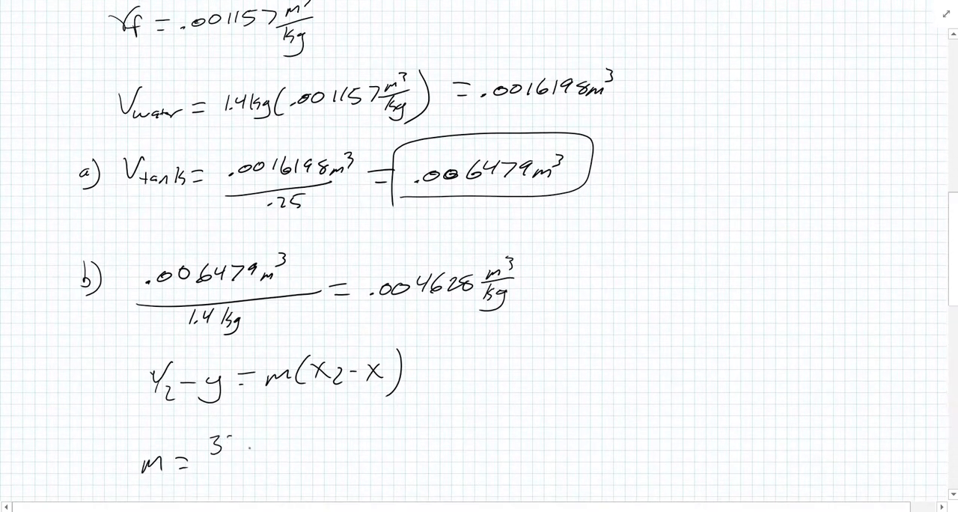
{"action": "type", "text": "370-37"}
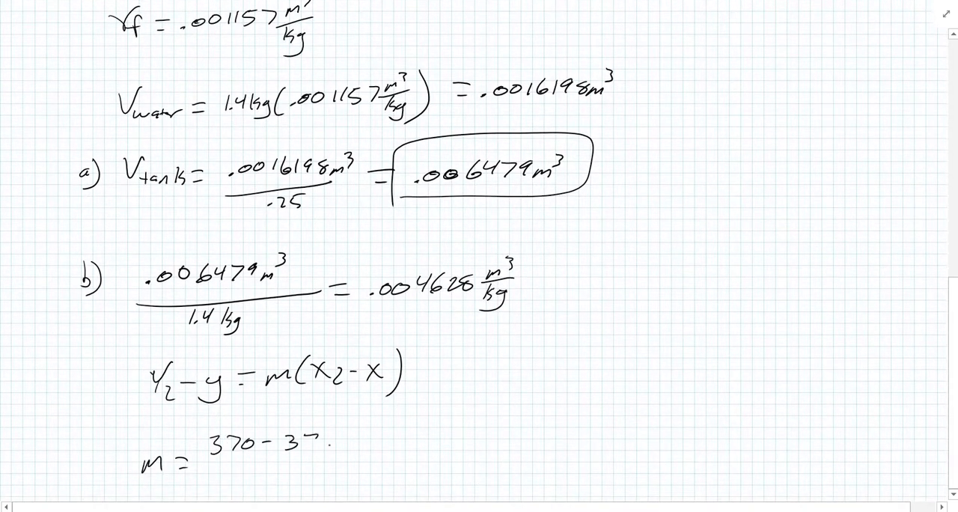
{"action": "type", "text": "3.95"}
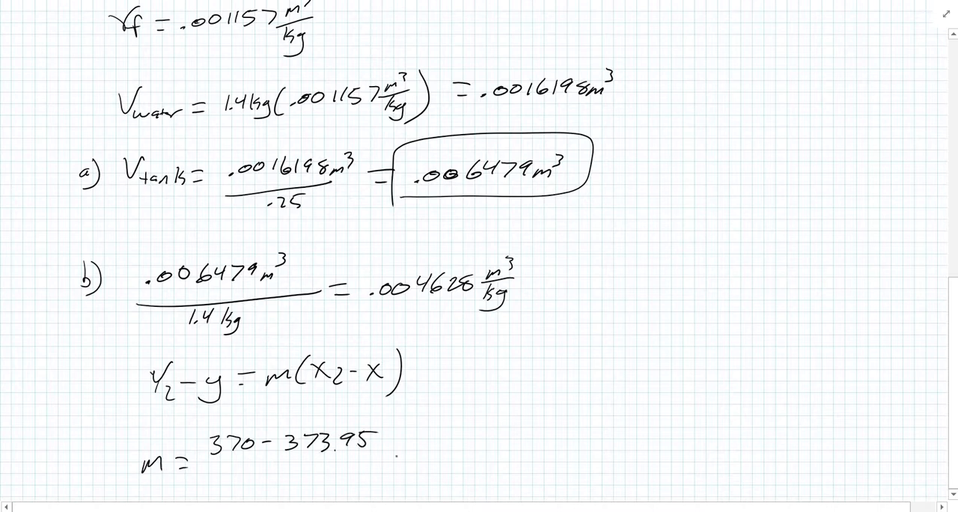
Divide by (.004953 − .003106) to get −2138.6, and start m = Δy/Δx.
{"action": "left_click_drag", "start_coordinate": [202, 463], "coordinate": [393, 458]}
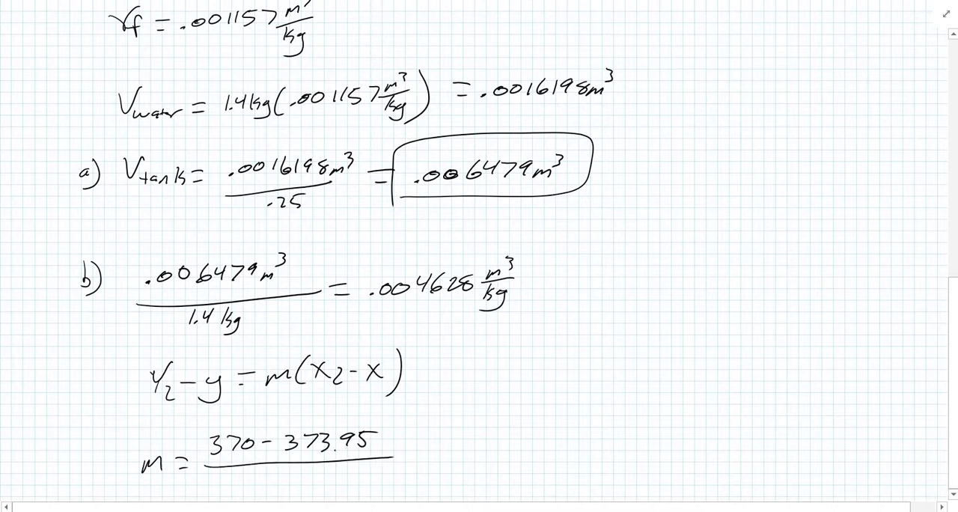
{"action": "scroll", "scroll_direction": "down", "scroll_amount": 3}
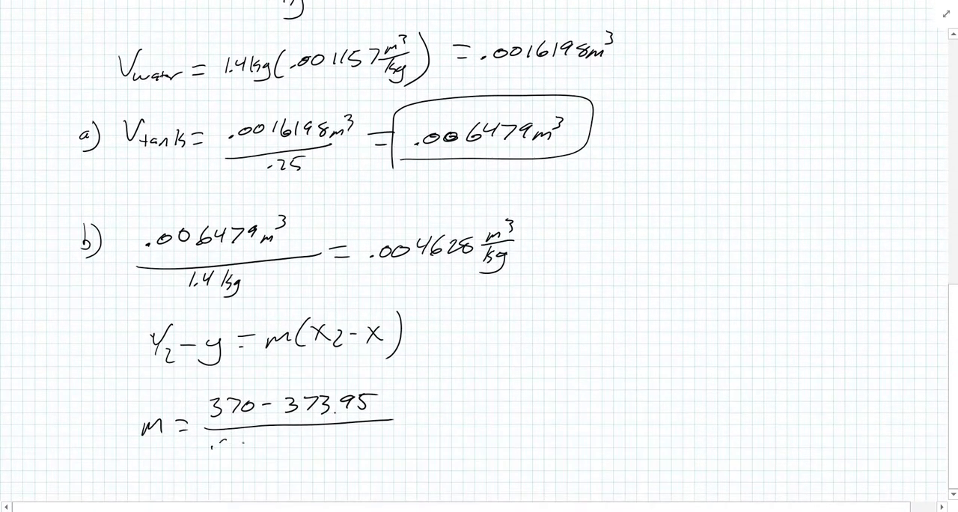
{"action": "type", "text": ".0049."}
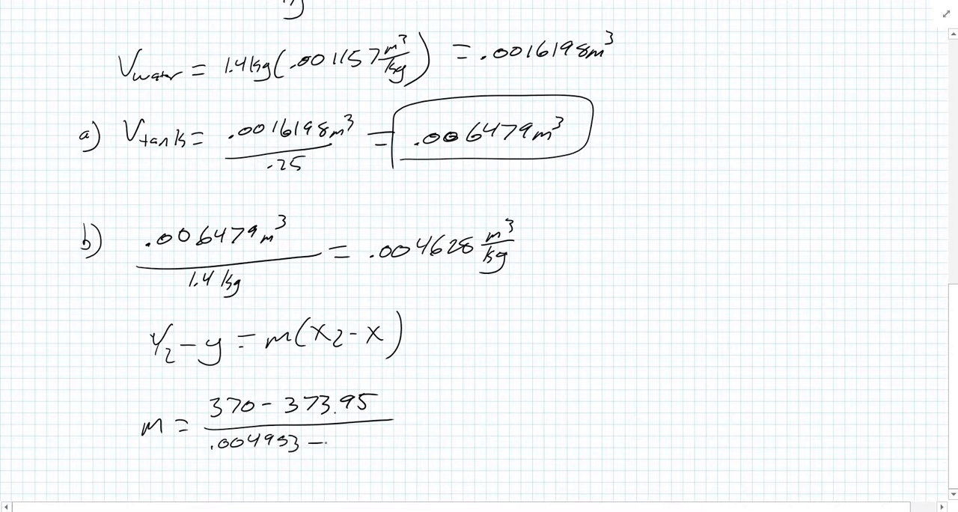
{"action": "scroll", "scroll_direction": "down", "scroll_amount": 3}
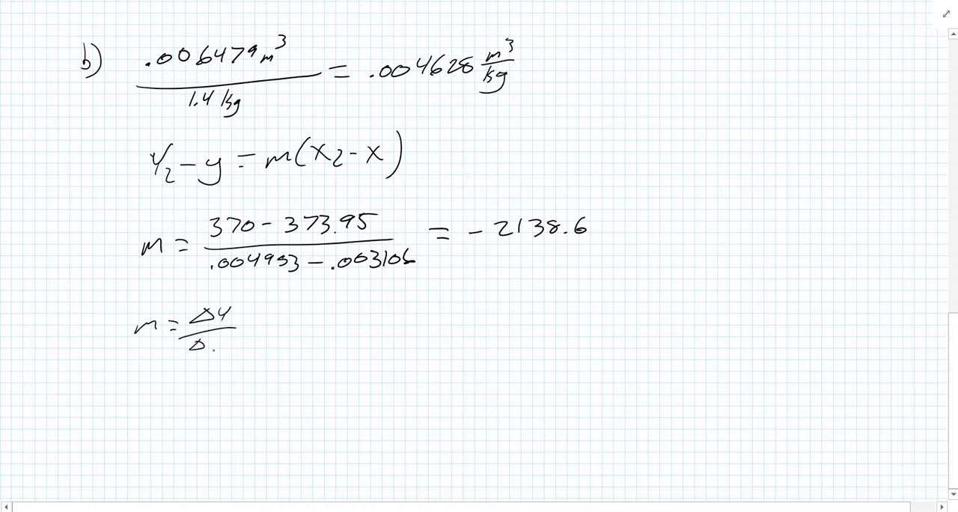
Write 370 − Y = −2138.6(.004953 − x), circling x.
{"action": "type", "text": "x"}
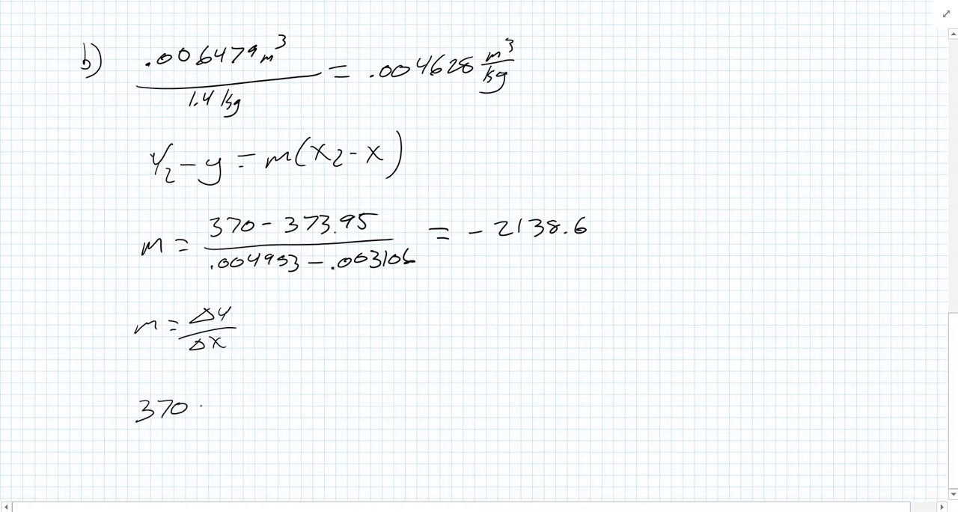
{"action": "type", "text": "-y"}
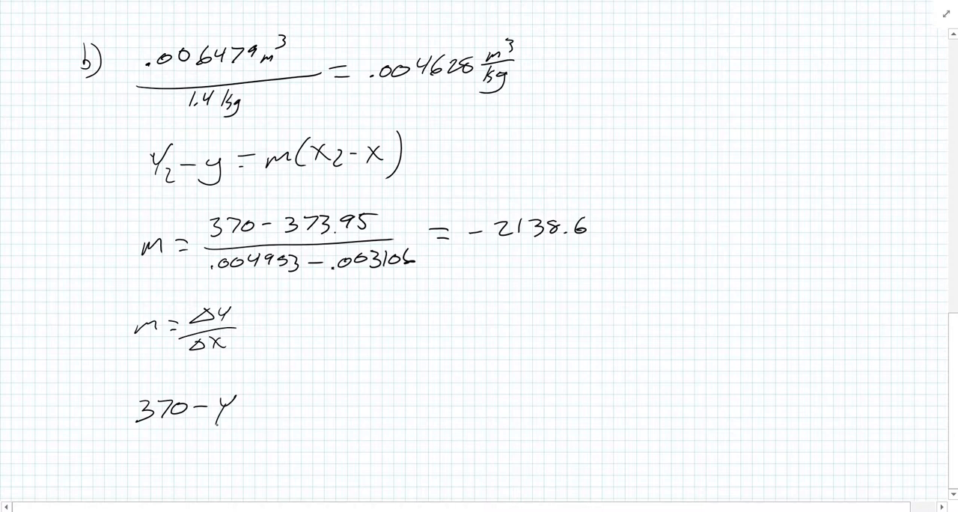
{"action": "type", "text": "= ."}
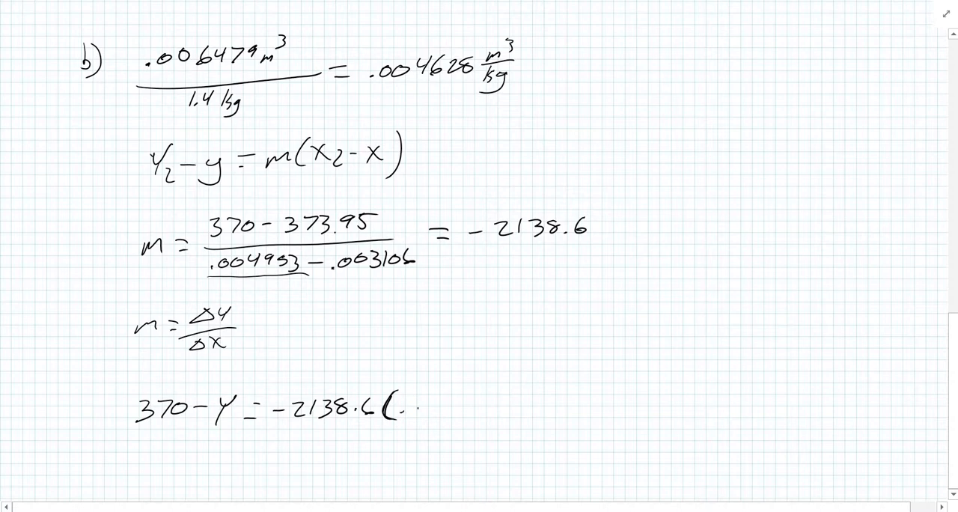
{"action": "type", "text": ".004"}
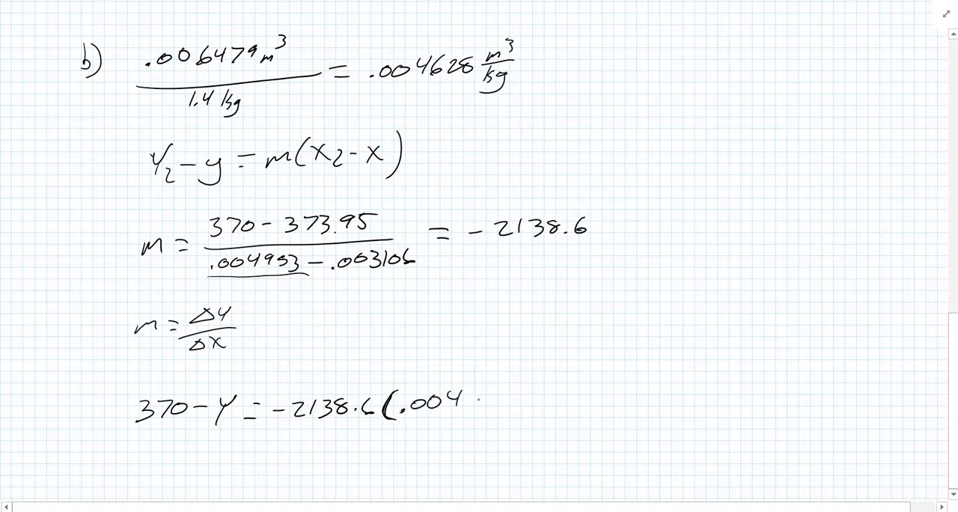
{"action": "scroll", "scroll_direction": "down", "scroll_amount": 3}
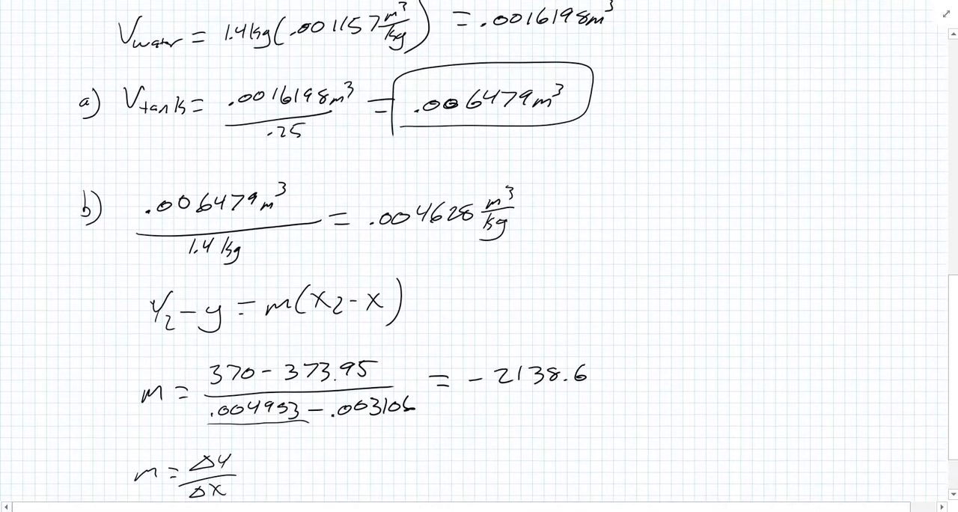
{"action": "scroll", "scroll_direction": "down", "scroll_amount": 3}
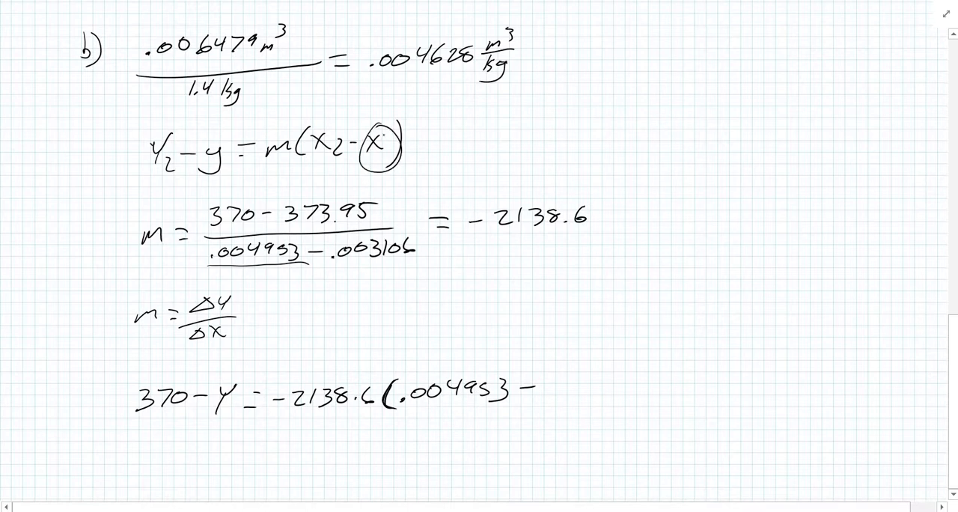
Link x to .004628 with an arrow and solve Y = 370.7 °C.
{"action": "left_click_drag", "start_coordinate": [397, 149], "coordinate": [457, 89]}
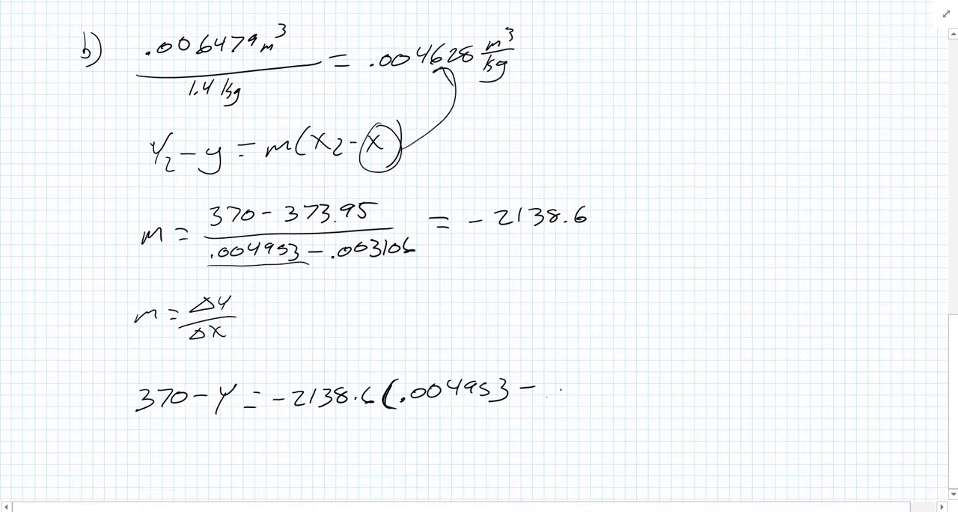
{"action": "type", "text": ".004628)"}
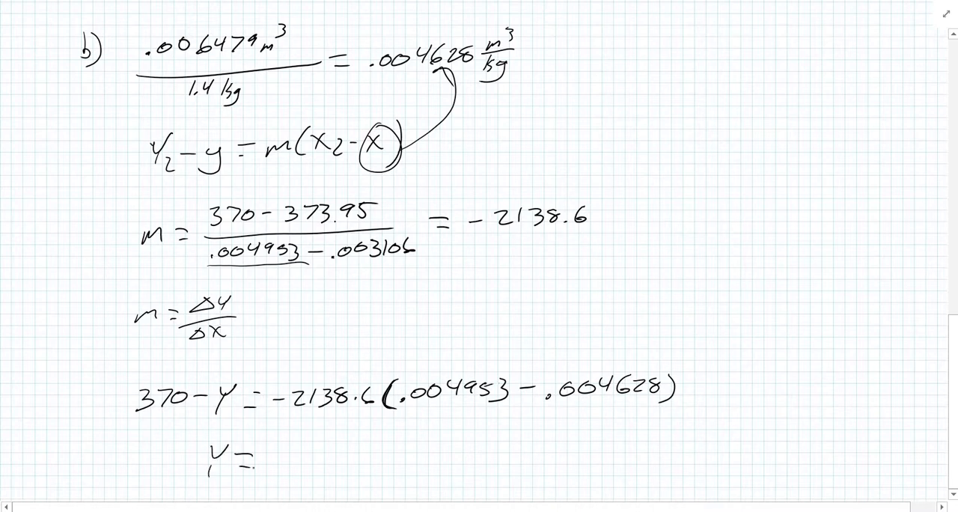
{"action": "type", "text": "2"}
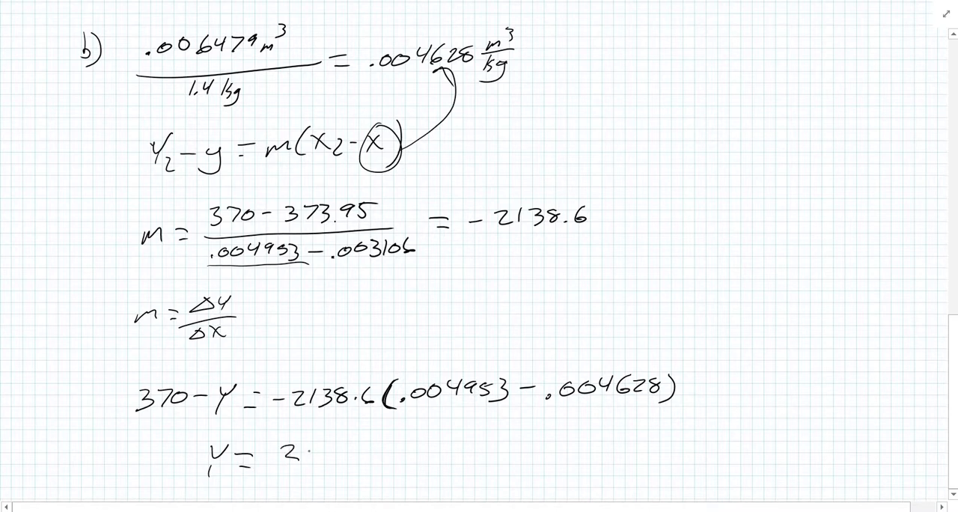
{"action": "type", "text": "370."}
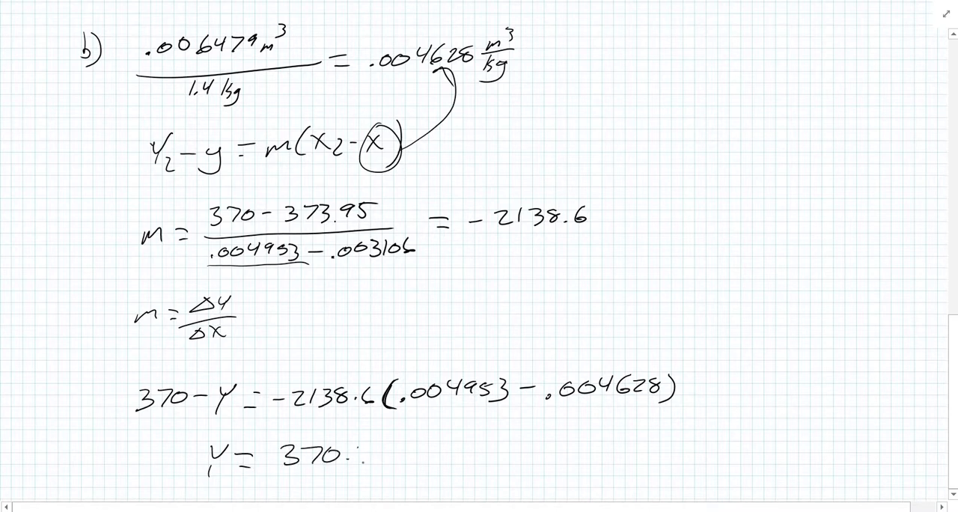
{"action": "type", "text": "7°C"}
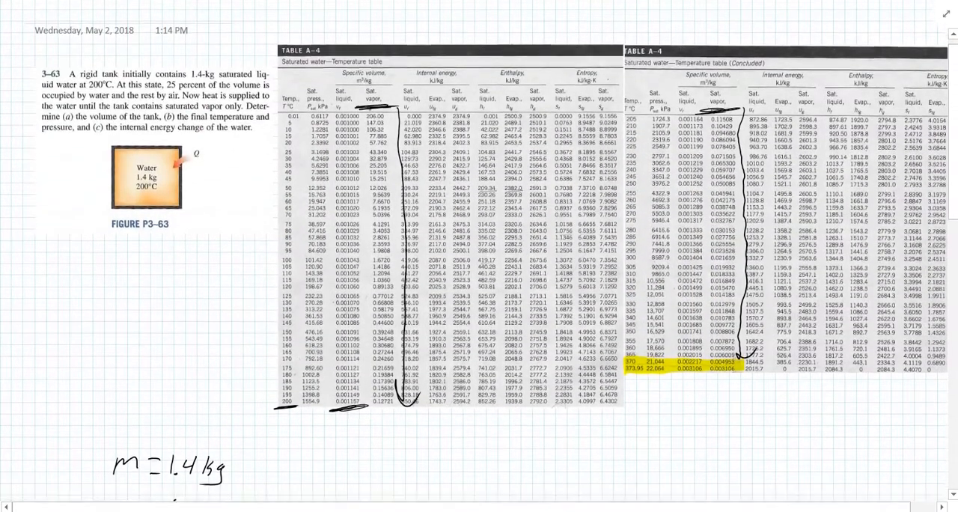
Scroll to the highlighted 370 and 373.95 rows of Table A-4 to read saturation pressures.
{"action": "scroll", "scroll_direction": "down", "scroll_amount": 3}
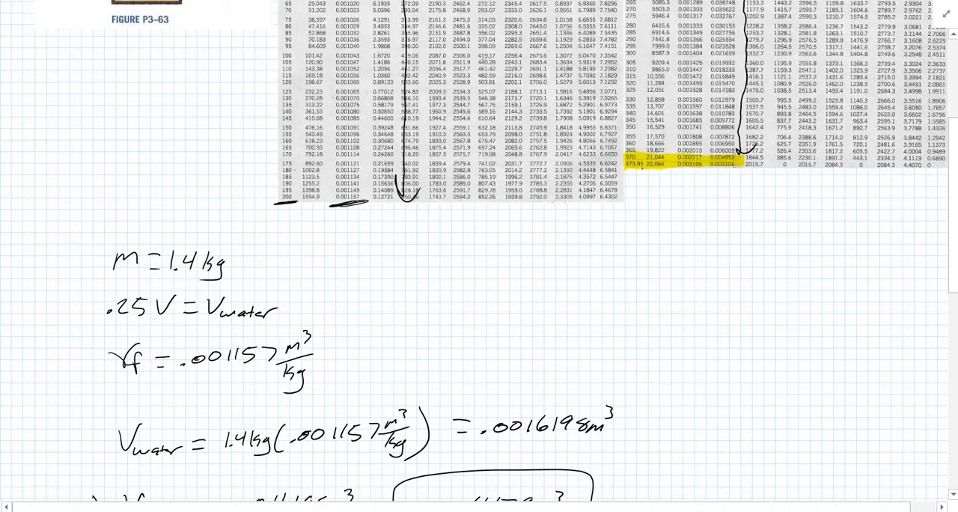
{"action": "scroll", "scroll_direction": "down", "scroll_amount": 3}
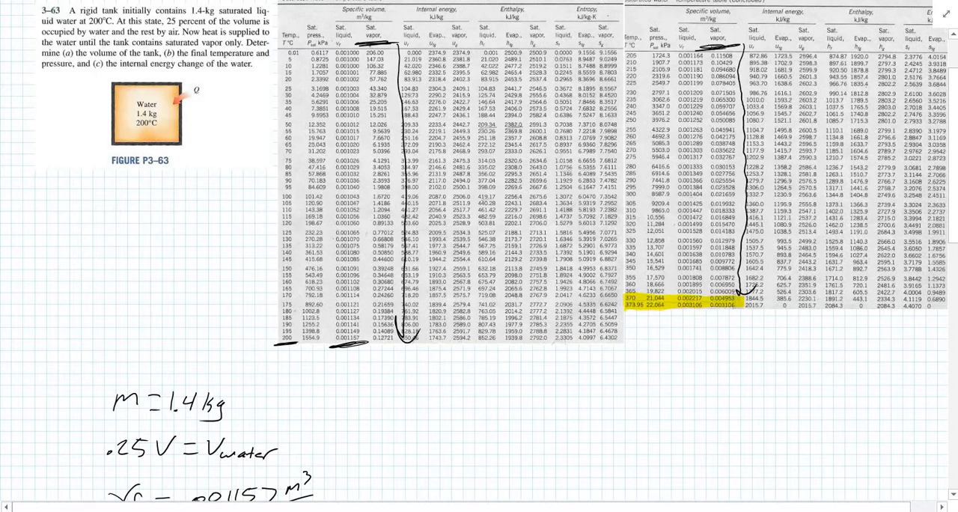
{"action": "scroll", "scroll_direction": "down", "scroll_amount": 3}
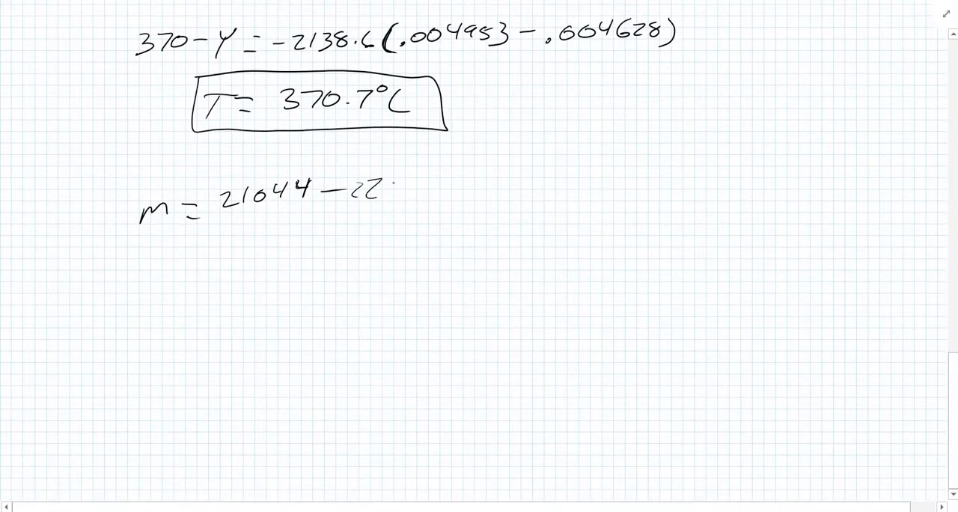
Complete the pressure slope m = (21044 − 22064)/(.004953 − .003106) = −552246.89.
{"action": "type", "text": "064"}
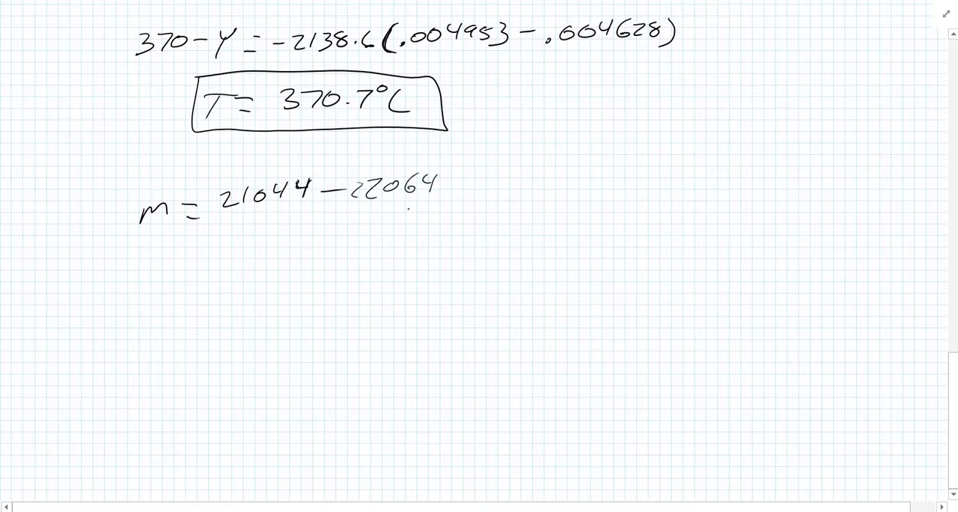
{"action": "left_click_drag", "start_coordinate": [221, 219], "coordinate": [446, 209]}
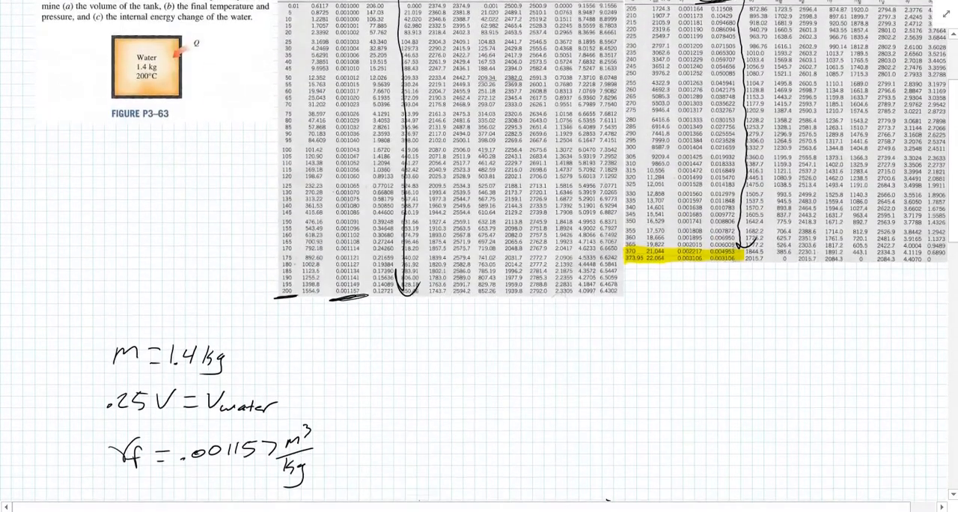
{"action": "scroll", "scroll_direction": "down", "scroll_amount": 3}
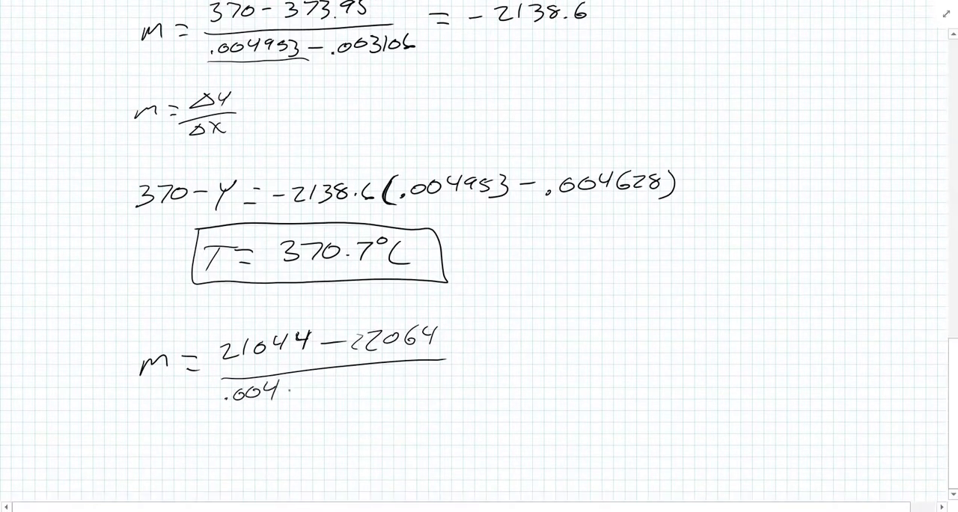
{"action": "type", "text": "953-"}
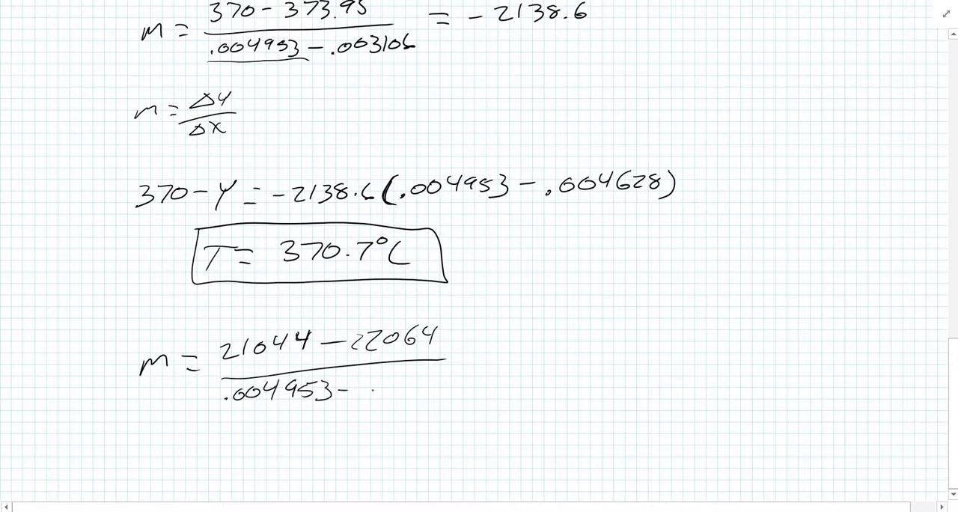
{"action": "type", "text": ".003"}
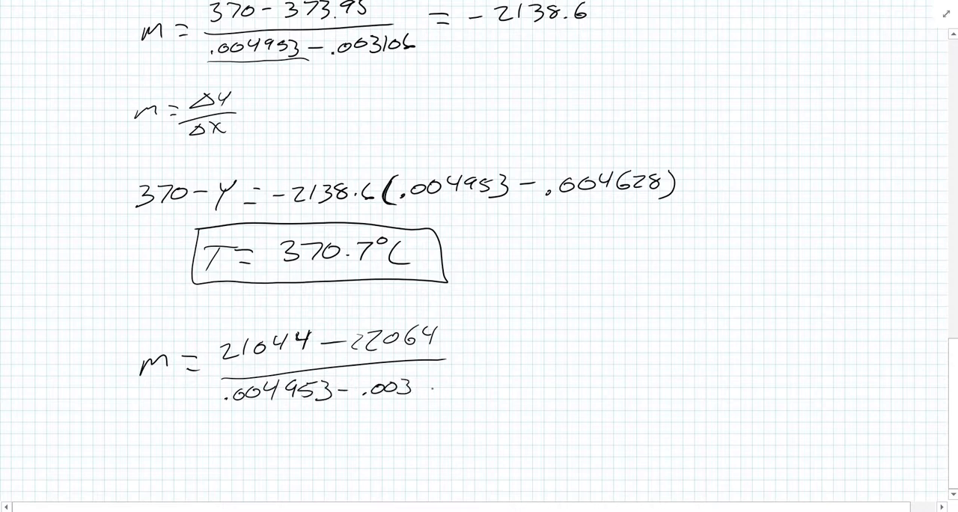
{"action": "type", "text": "106"}
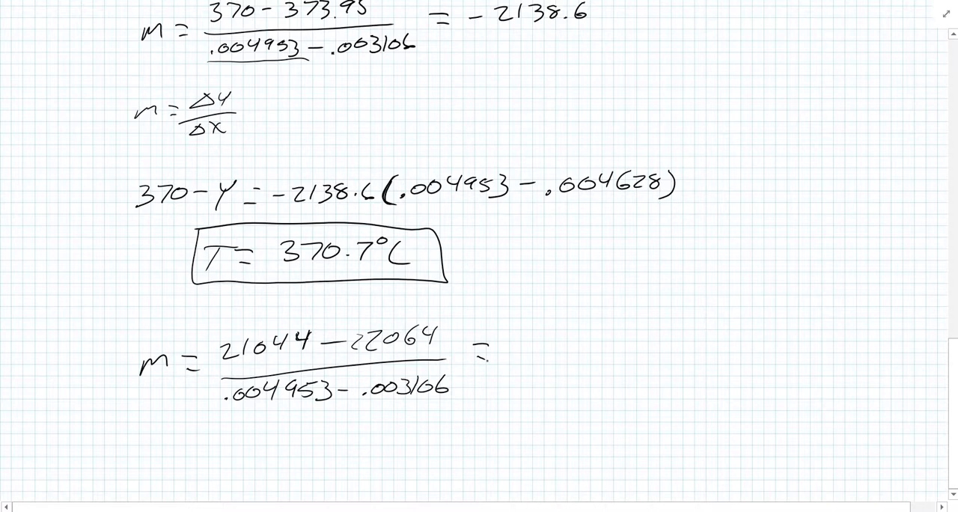
{"action": "type", "text": "-5"}
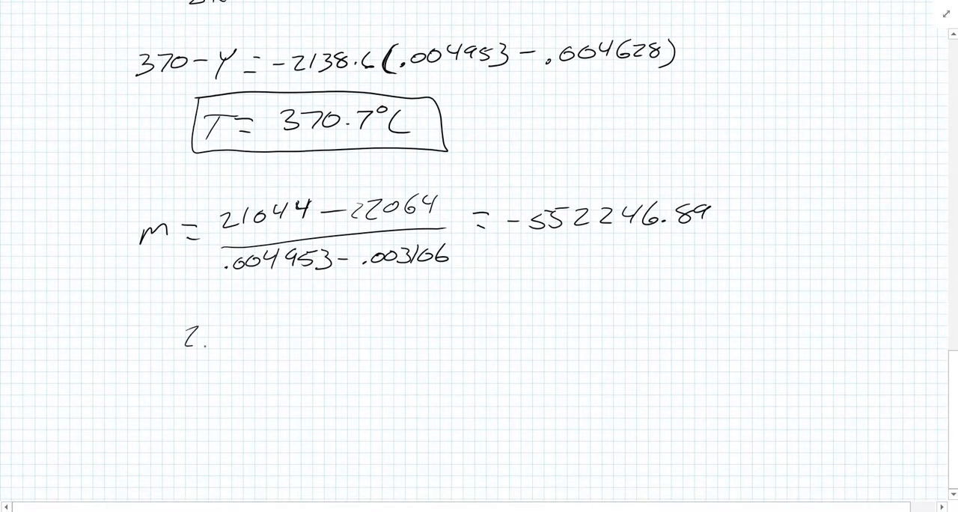
Interpolate from 21044 with .004953 and .004628 to get P = 21,223.48 kPa.
{"action": "type", "text": "2104"}
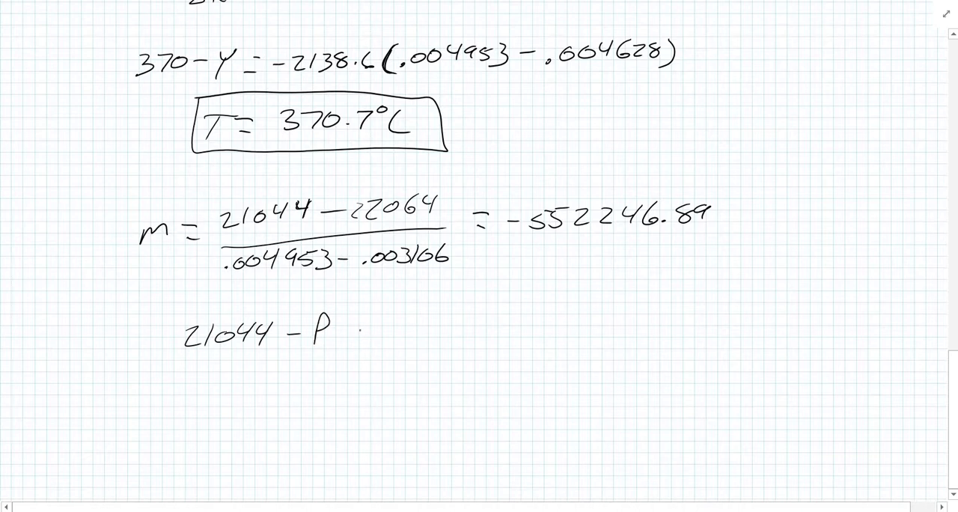
{"action": "type", "text": "="}
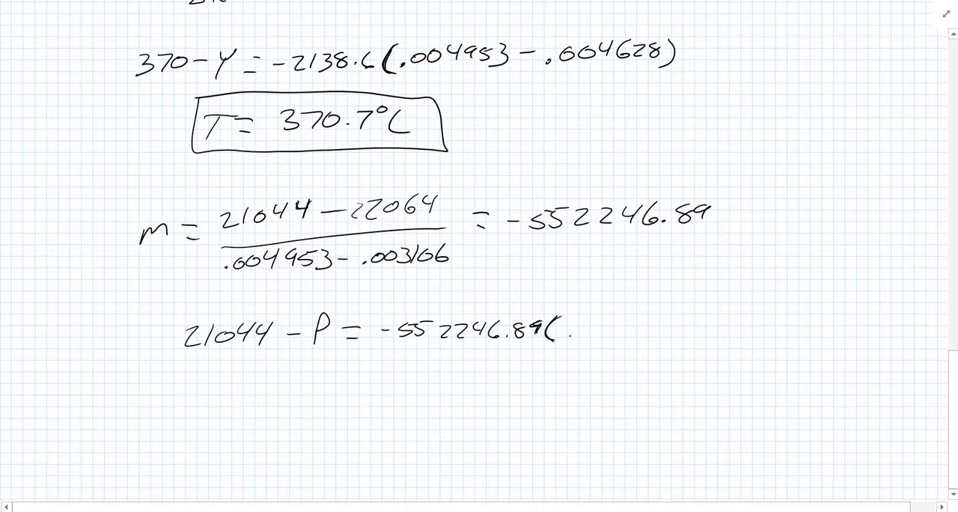
{"action": "type", "text": ".00"}
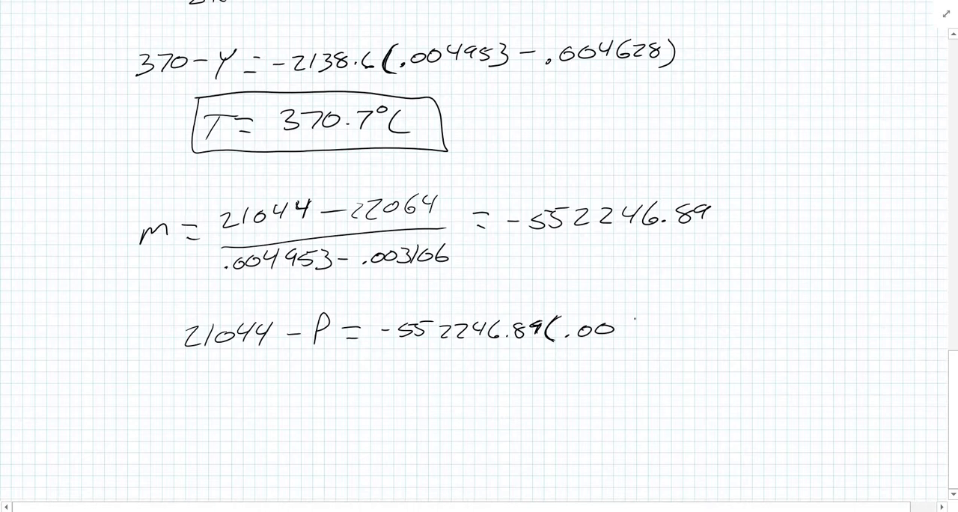
{"action": "type", "text": "4953 - .00462"}
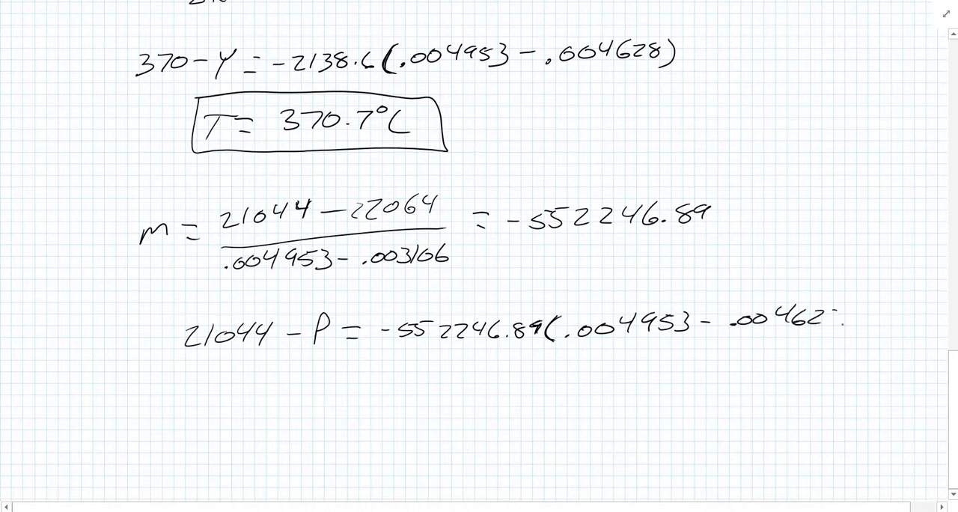
{"action": "type", "text": "P ="}
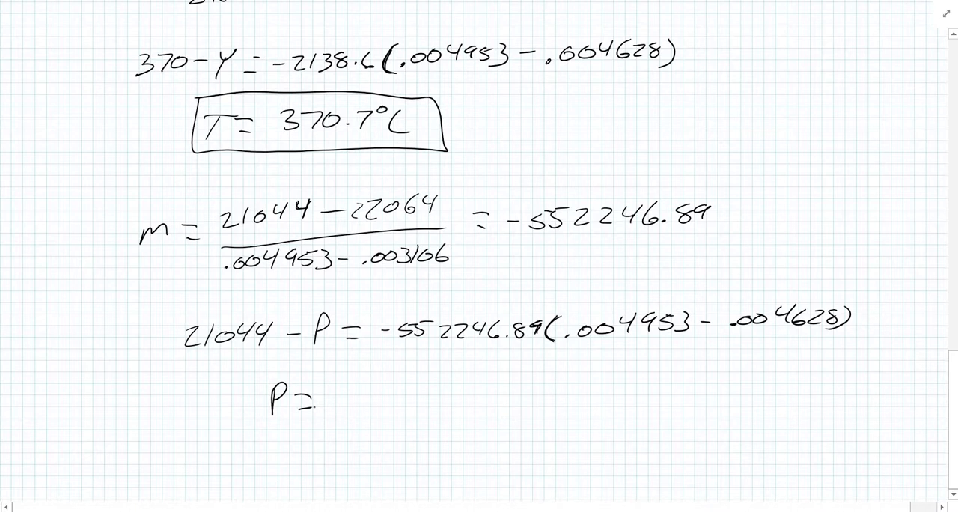
{"action": "type", "text": "21,223."}
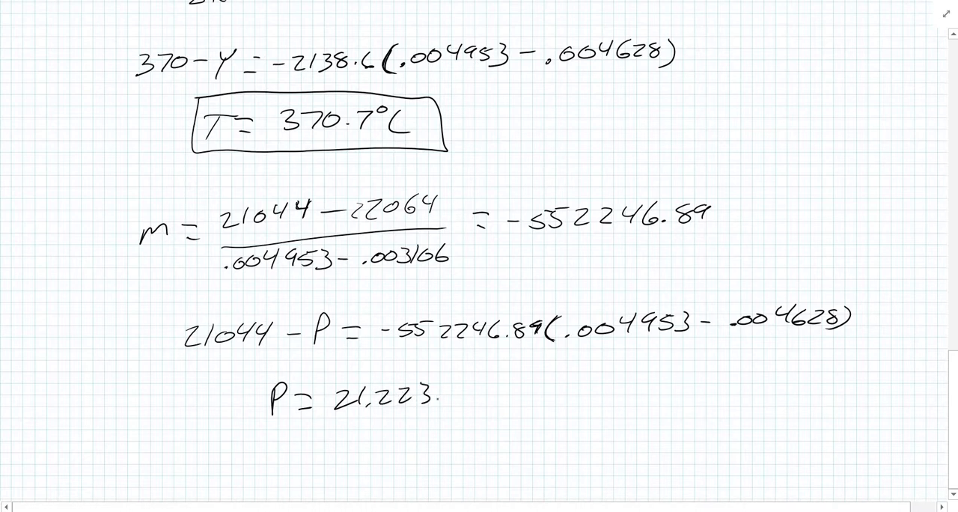
{"action": "type", "text": "48 kPa"}
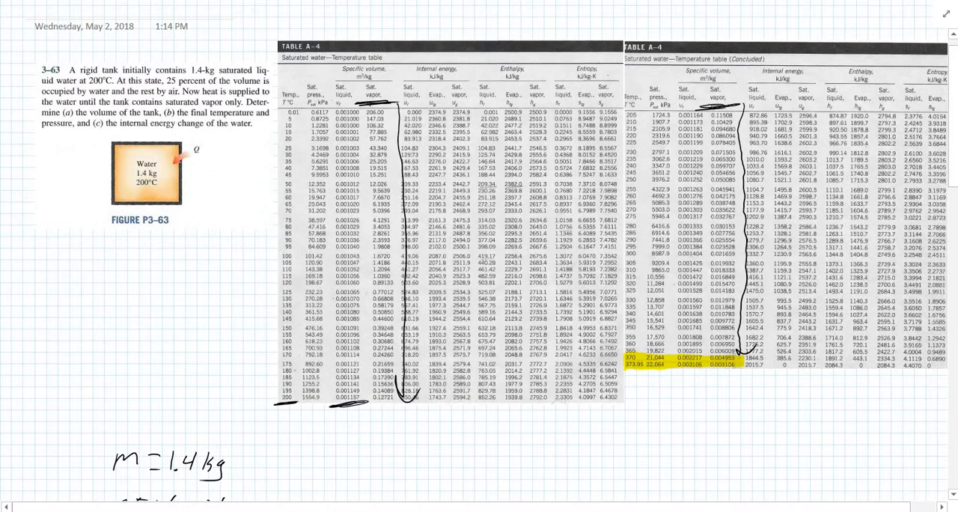
{"action": "scroll", "scroll_direction": "down", "scroll_amount": 3}
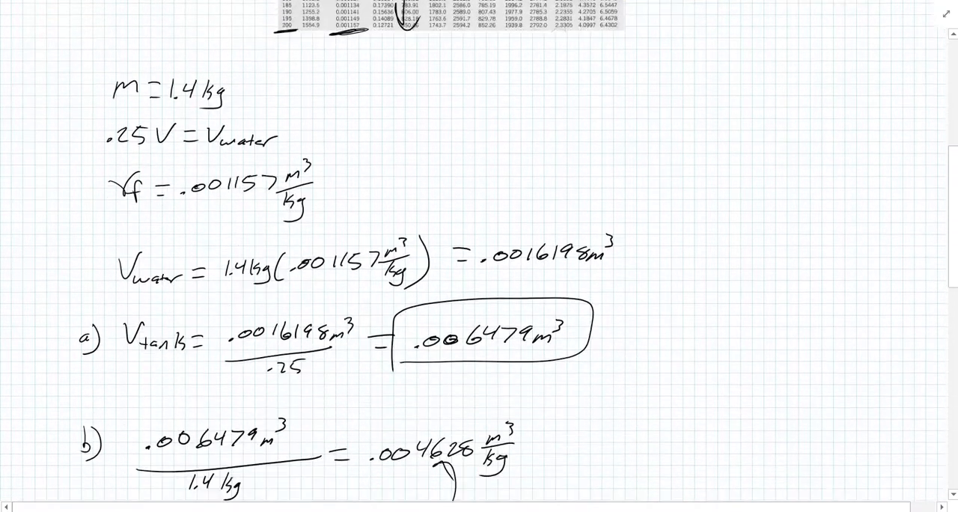
{"action": "scroll", "scroll_direction": "down", "scroll_amount": 3}
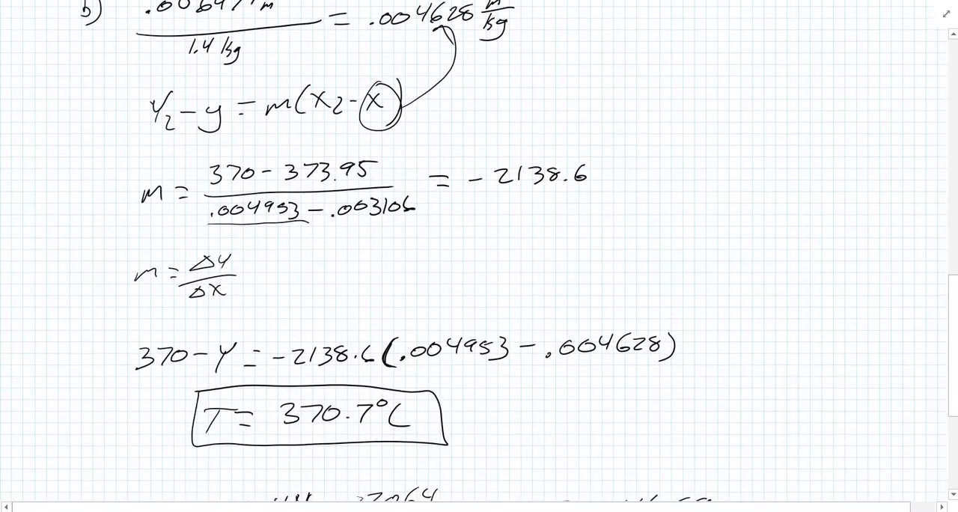
{"action": "scroll", "scroll_direction": "down", "scroll_amount": 3}
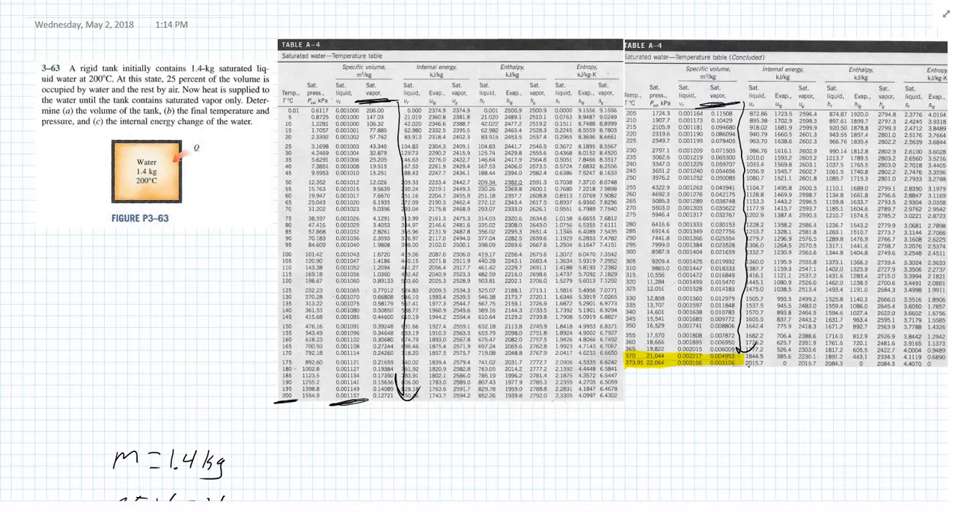
{"action": "scroll", "scroll_direction": "down", "scroll_amount": 3}
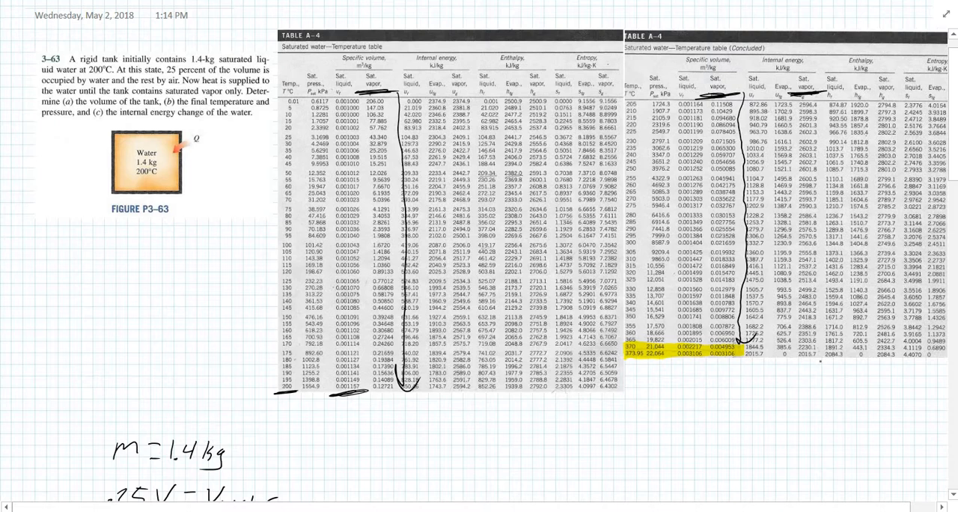
{"action": "scroll", "scroll_direction": "down", "scroll_amount": 3}
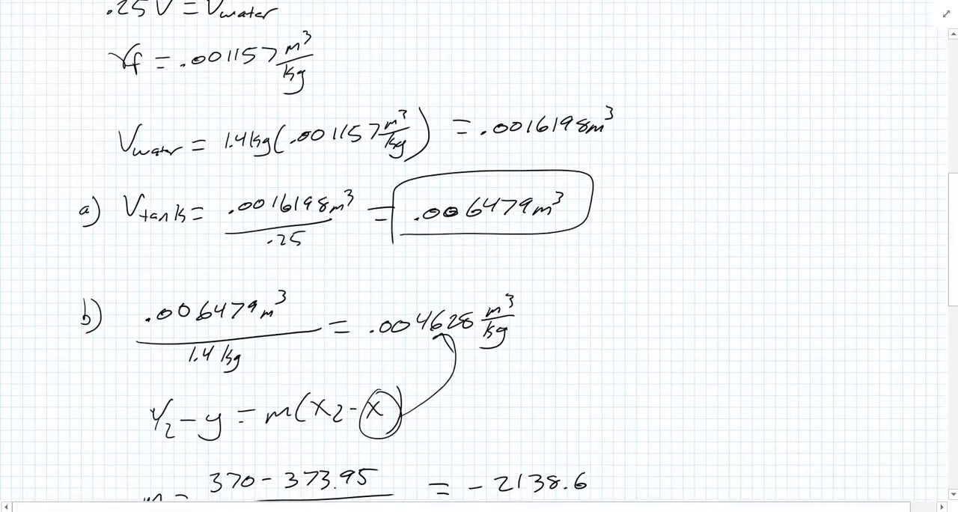
{"action": "scroll", "scroll_direction": "down", "scroll_amount": 3}
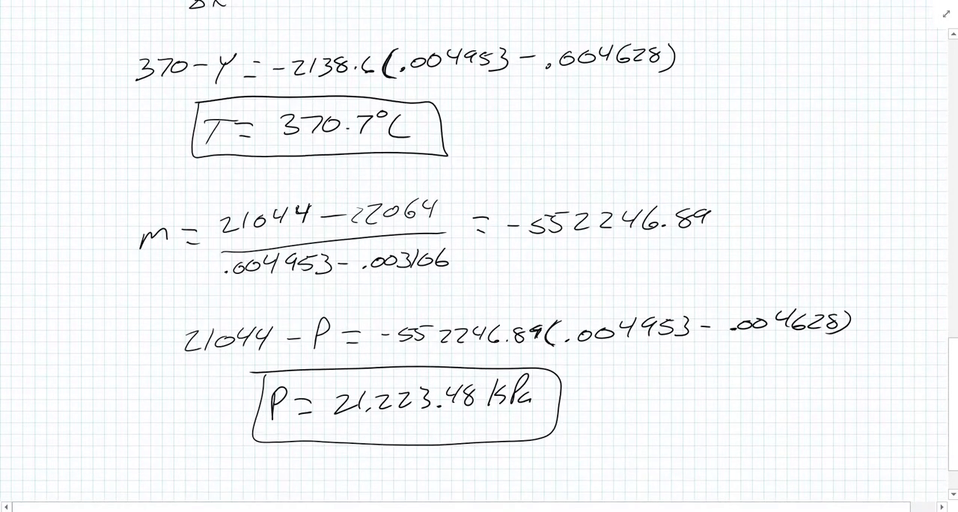
Write slope m = (2230.1−2015.7)/(.004953−.003106) = 116080.13 and the equation 2230.1−U = 116080.13(.004953−.004628).
{"action": "scroll", "scroll_direction": "down", "scroll_amount": 3}
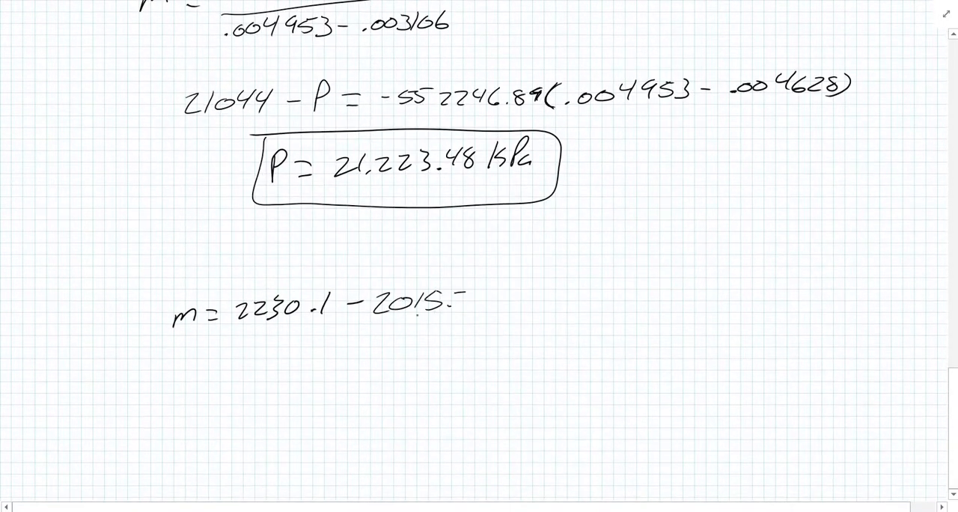
{"action": "left_click_drag", "start_coordinate": [236, 329], "coordinate": [509, 326]}
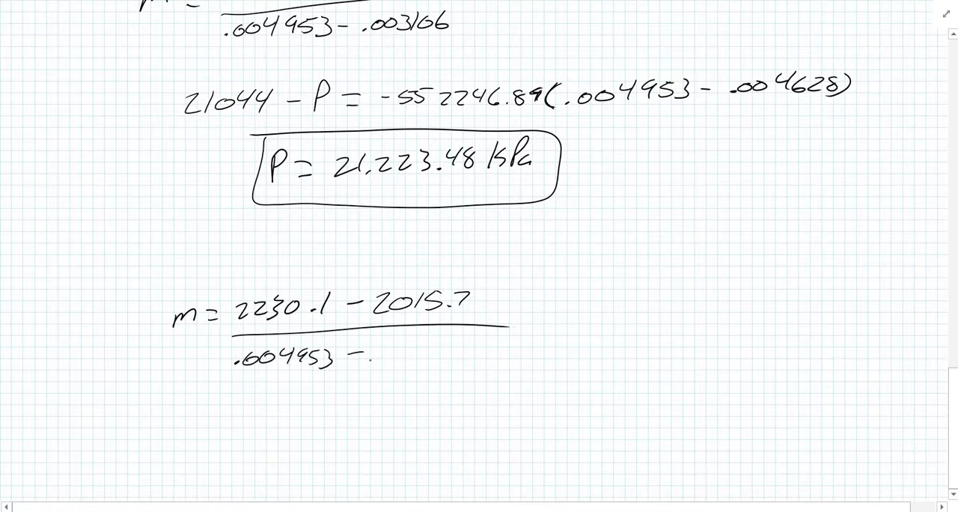
{"action": "type", "text": ".003"}
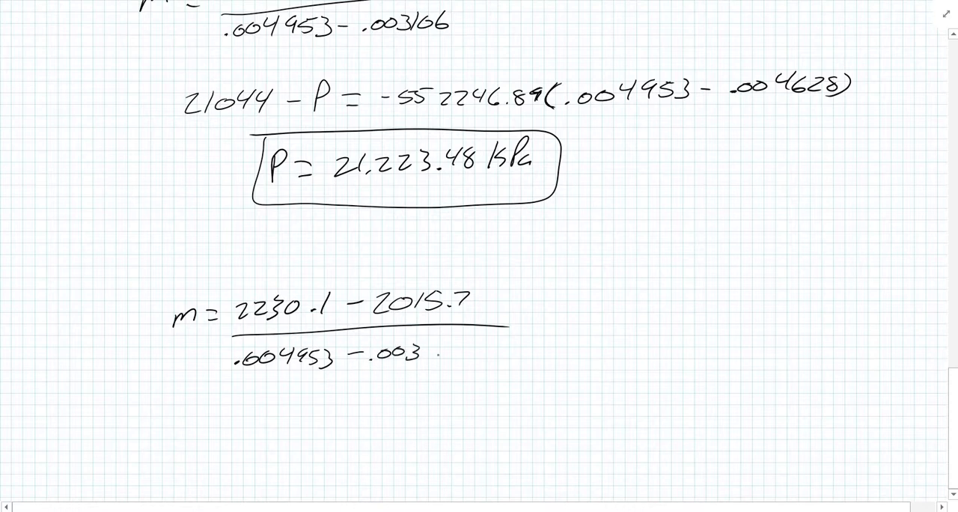
{"action": "type", "text": "166"}
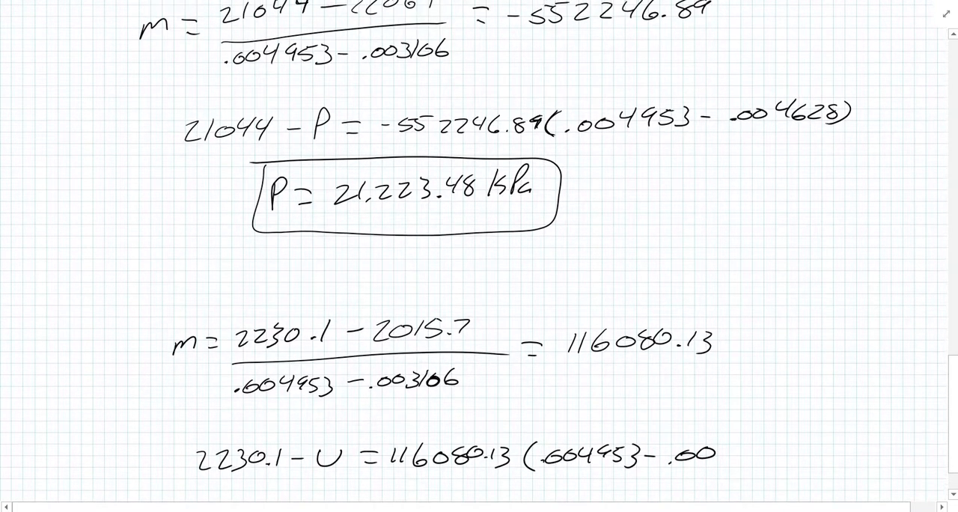
{"action": "scroll", "scroll_direction": "down", "scroll_amount": 3}
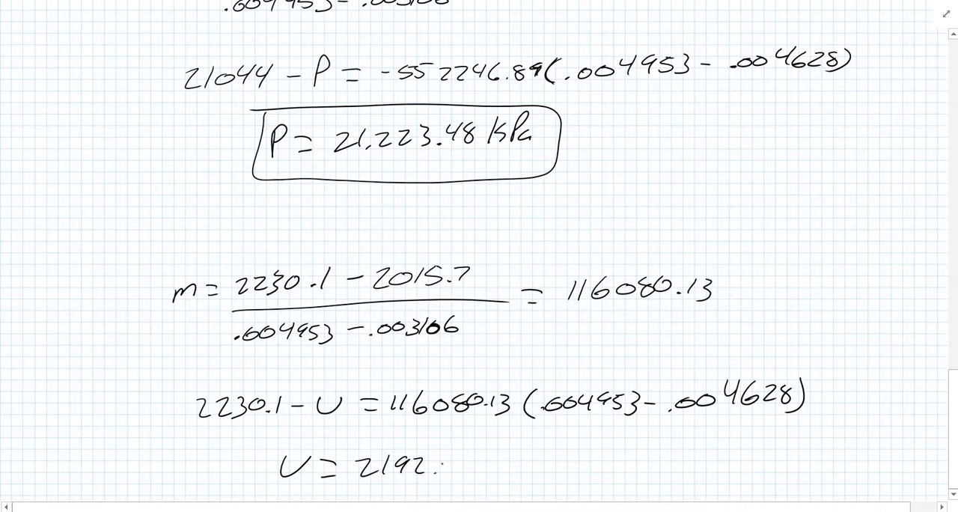
{"action": "scroll", "scroll_direction": "down", "scroll_amount": 3}
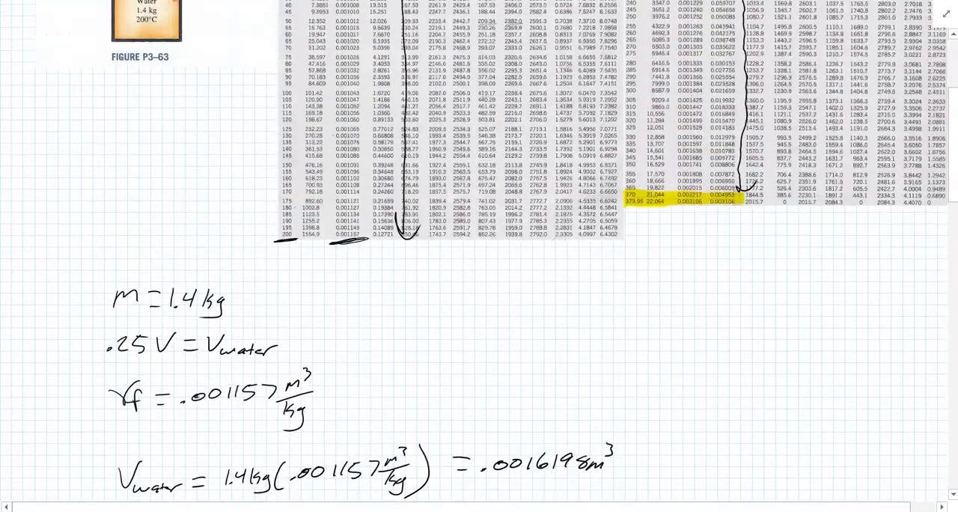
Circle the u_f column and underline 850.46 in the 200 °C row of Table A-4.
{"action": "scroll", "scroll_direction": "down", "scroll_amount": 3}
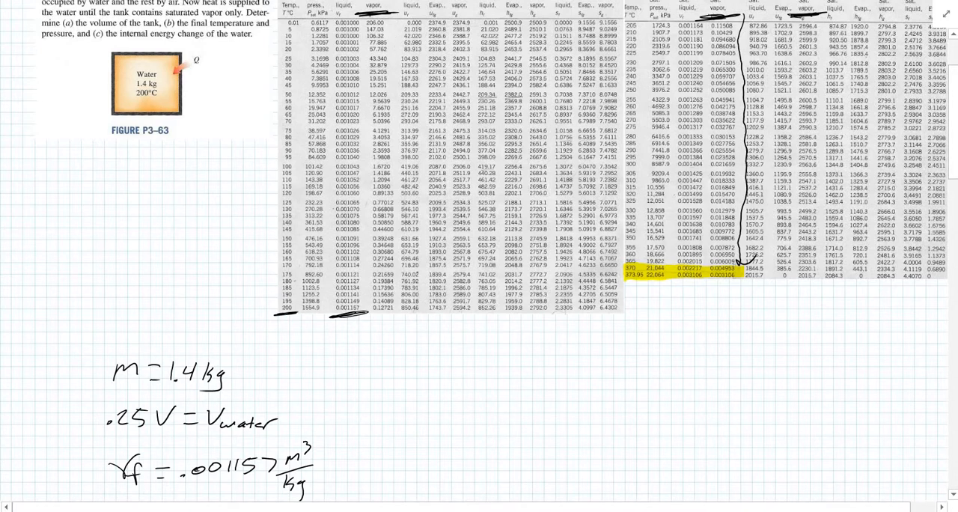
{"action": "left_click_drag", "start_coordinate": [390, 315], "coordinate": [431, 313]}
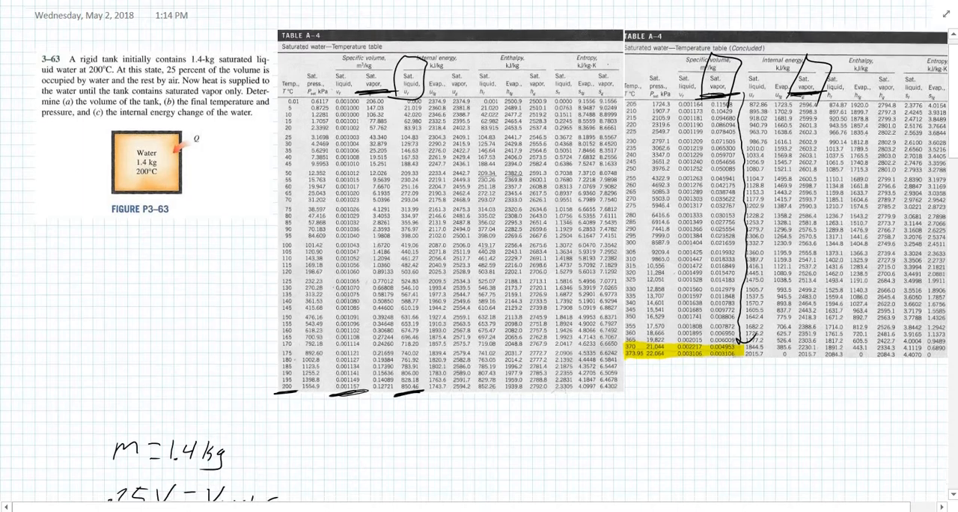
{"action": "scroll", "scroll_direction": "down", "scroll_amount": 3}
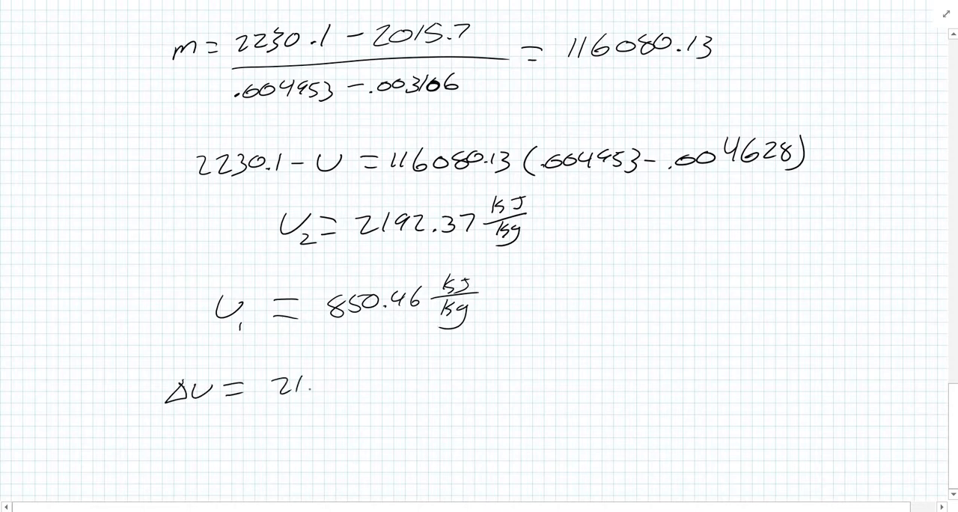
Write U2 = 2192.37 kJ/kg and U1 = 850.46 kJ/kg, and begin ΔU.
{"action": "type", "text": "2192.37"}
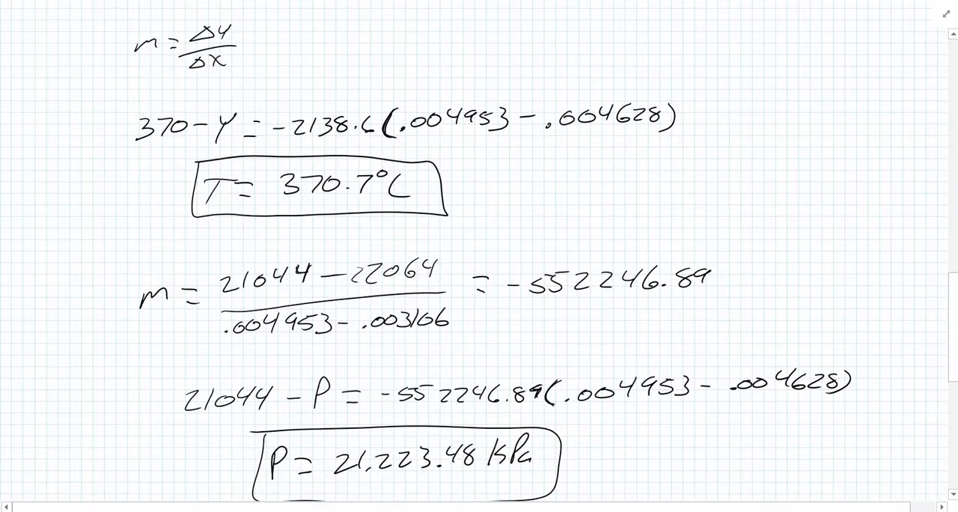
{"action": "scroll", "scroll_direction": "down", "scroll_amount": 3}
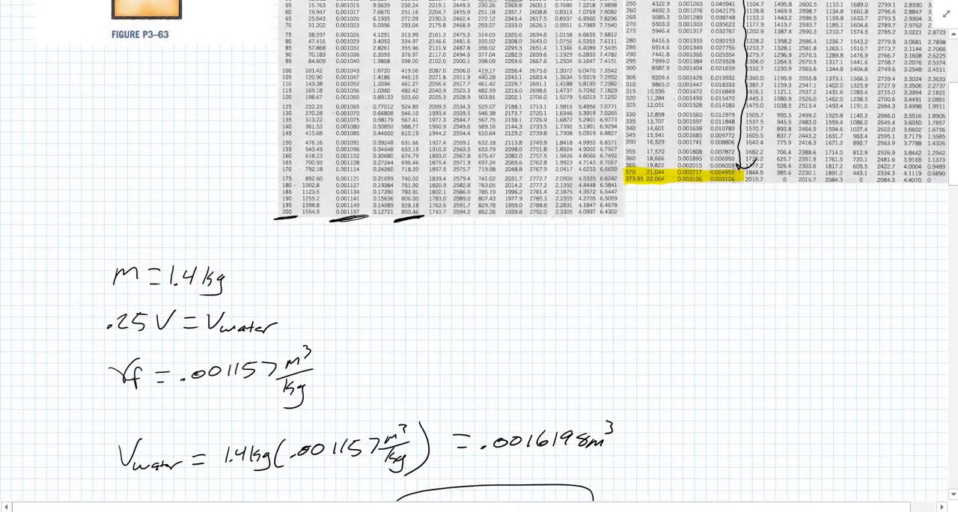
Erase the ink circles, underlines and yellow highlighter from Table A-4.
{"action": "scroll", "scroll_direction": "down", "scroll_amount": 3}
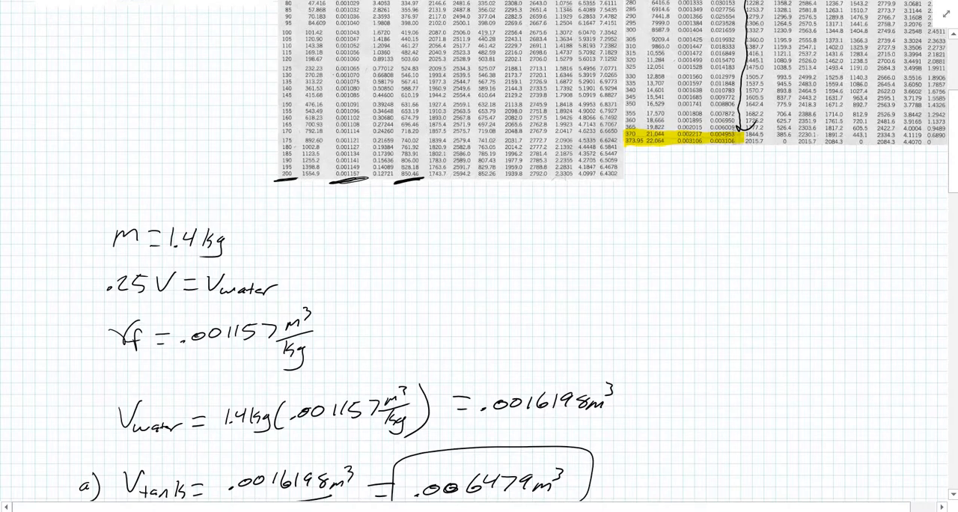
{"action": "scroll", "scroll_direction": "down", "scroll_amount": 3}
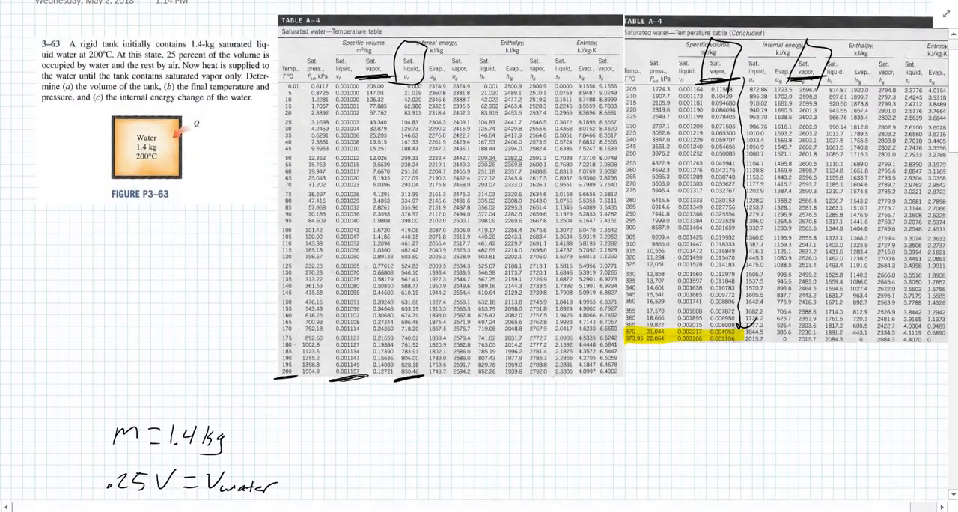
{"action": "scroll", "scroll_direction": "down", "scroll_amount": 3}
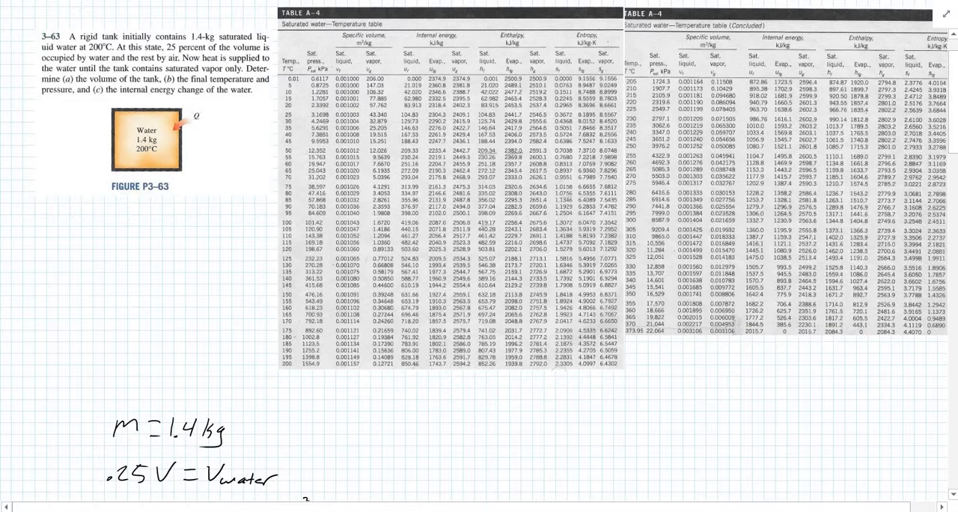
{"action": "left_click_drag", "start_coordinate": [326, 376], "coordinate": [367, 374]}
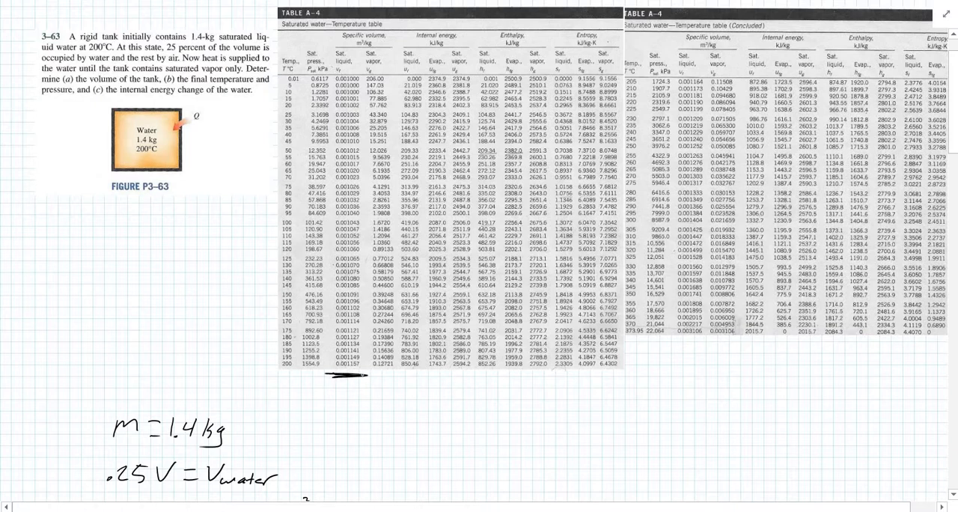